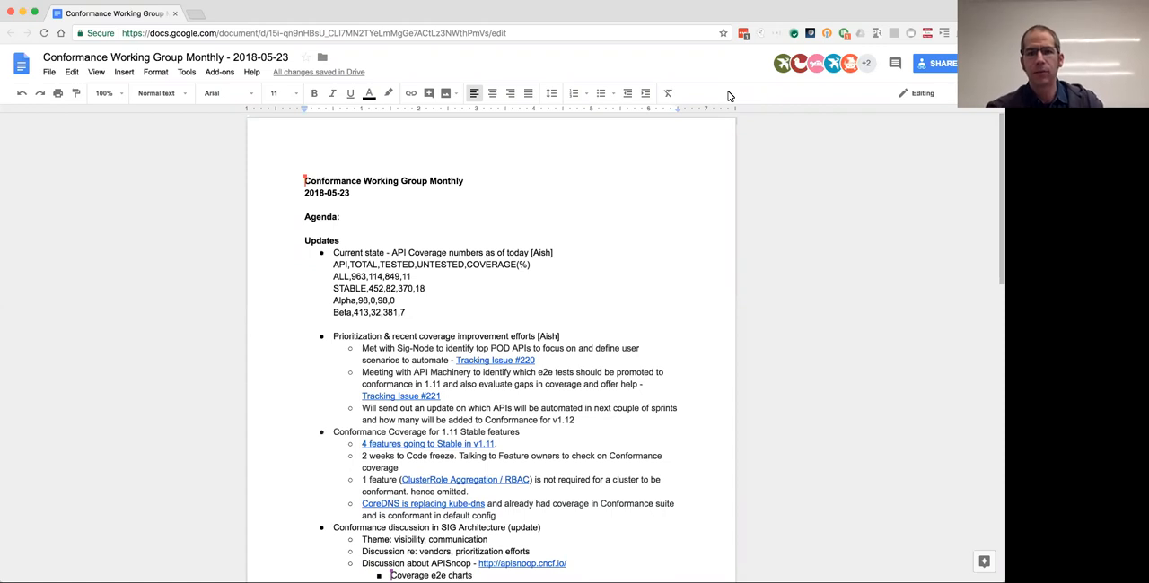
pyautogui.moveTo(659, 84)
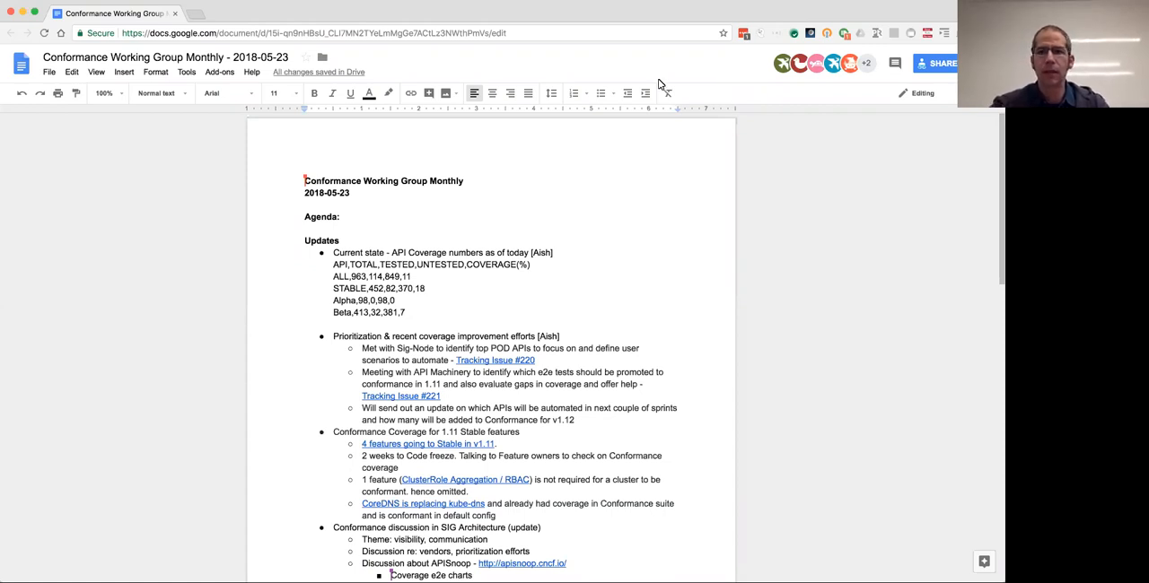
pyautogui.moveTo(579, 265)
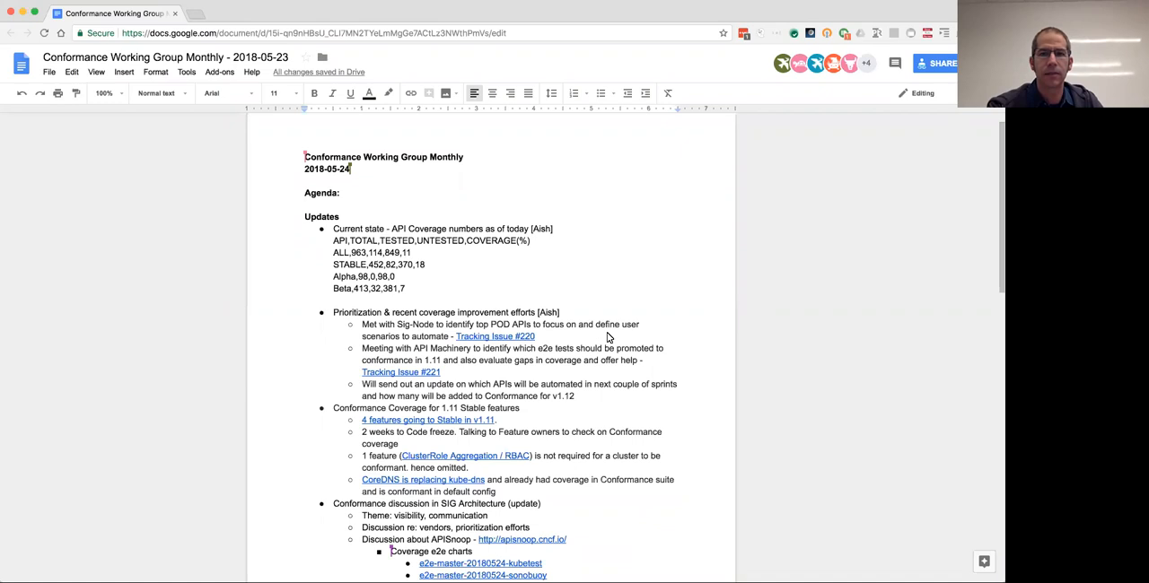
pyautogui.moveTo(695, 28)
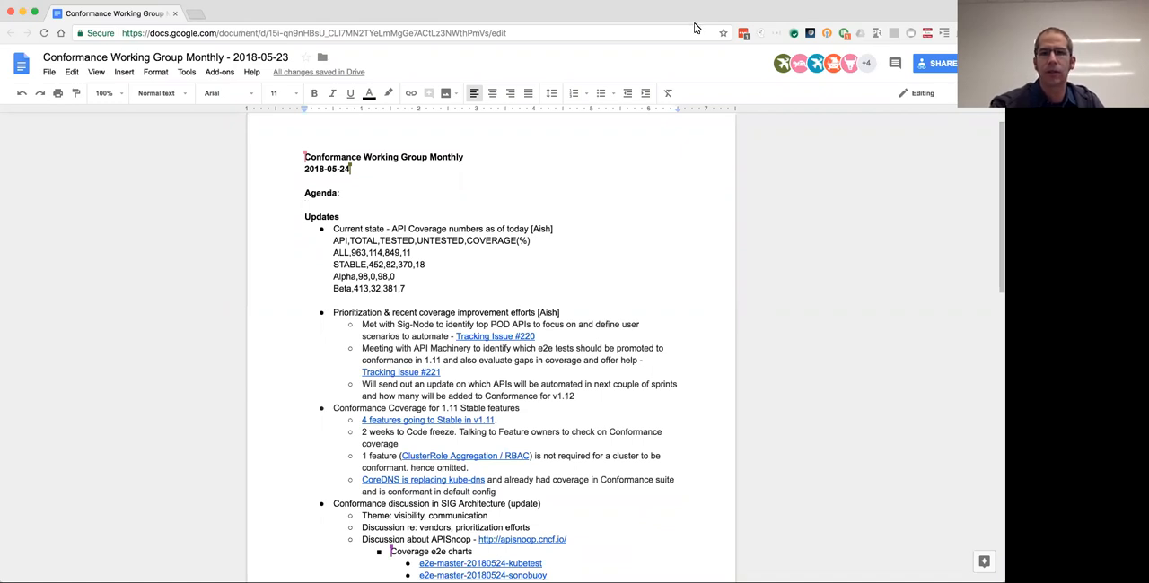
pyautogui.moveTo(715, 50)
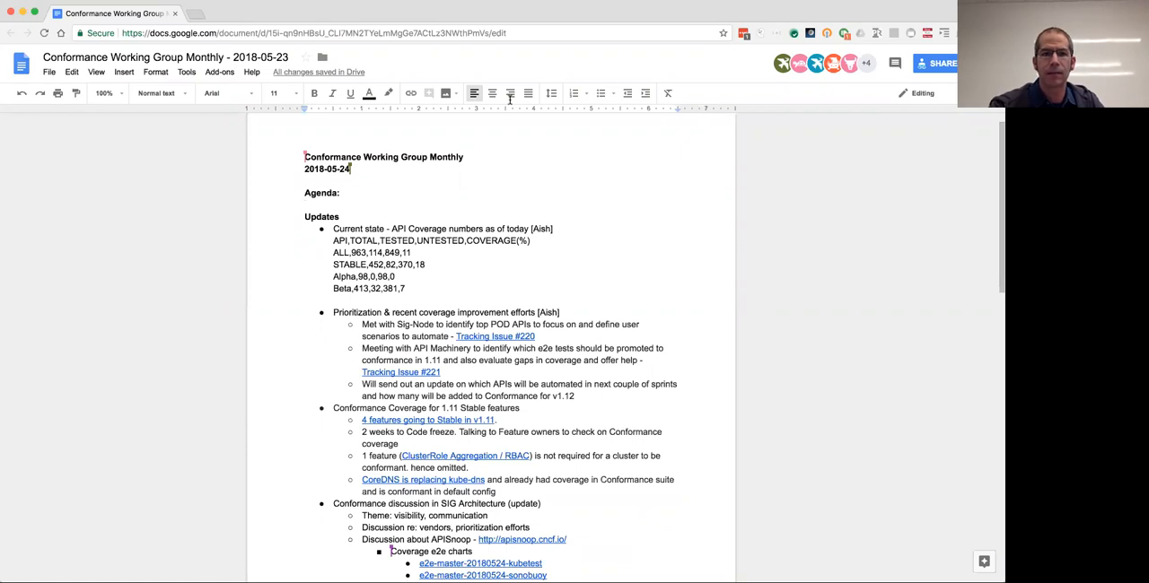
pyautogui.moveTo(842, 132)
pyautogui.write('%')
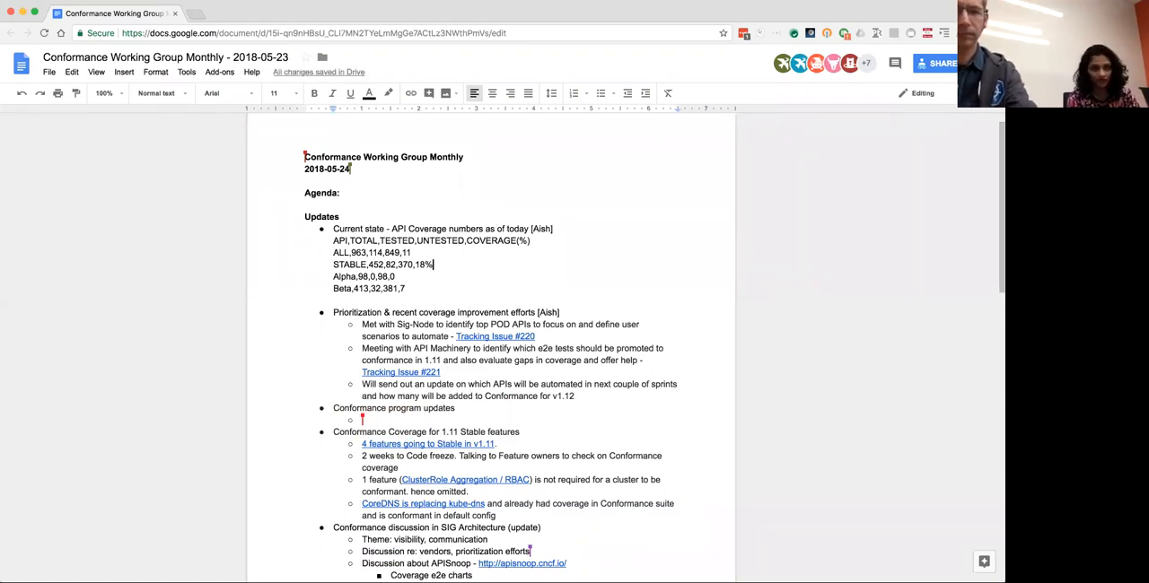
# Bold the 18% stable coverage figure in the Current state notes
pyautogui.doubleClick(422, 264)
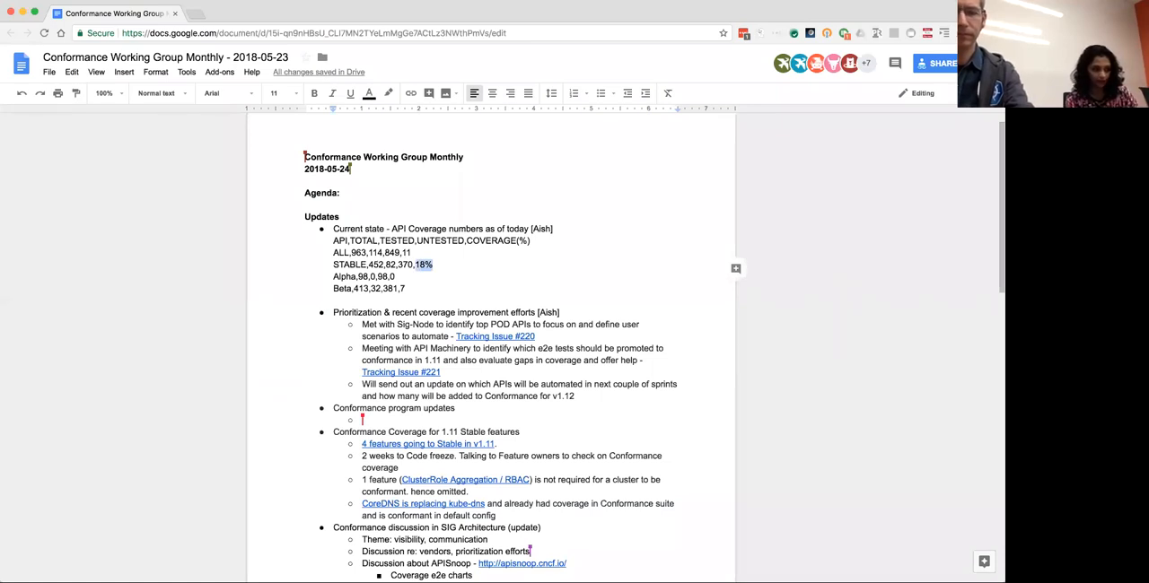
pyautogui.click(313, 93)
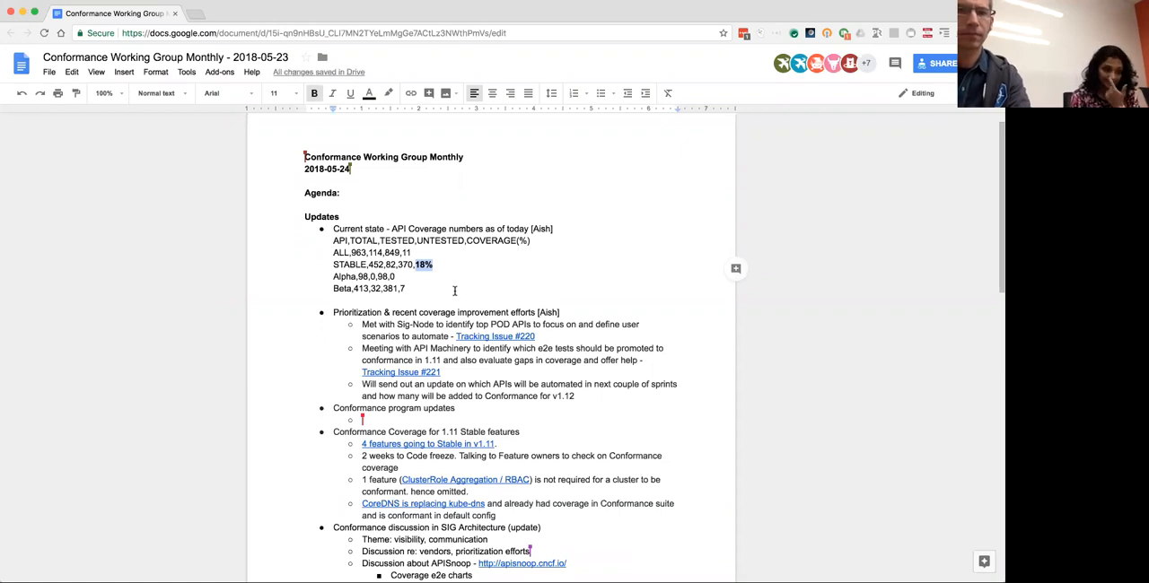
pyautogui.moveTo(601, 305)
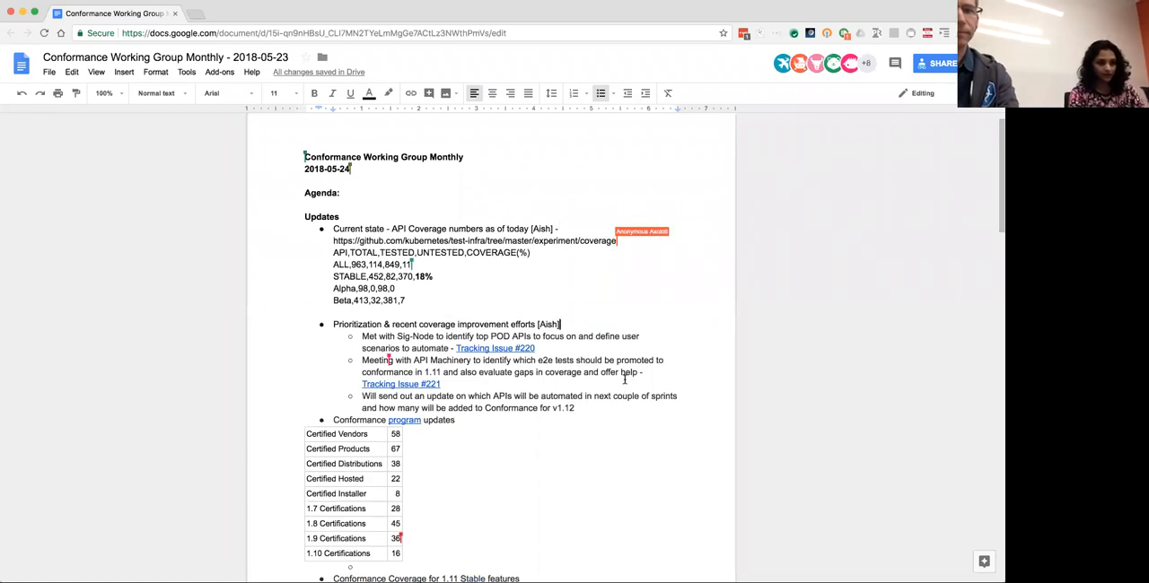
# Place the cursor at the end of the test-infra coverage URL to auto-link it
pyautogui.click(475, 240)
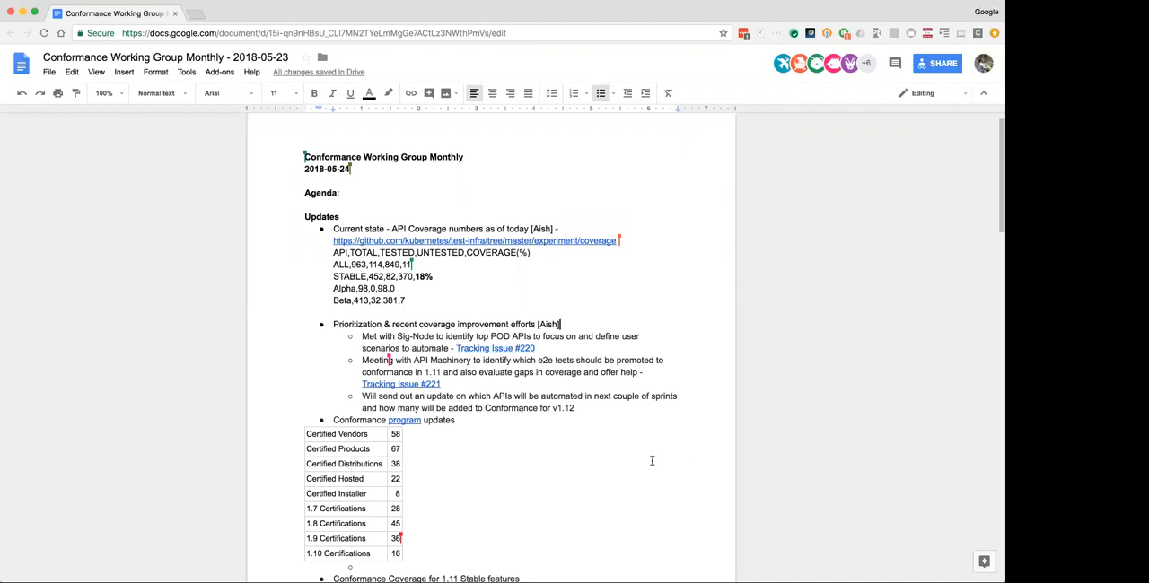
pyautogui.scroll(-3)
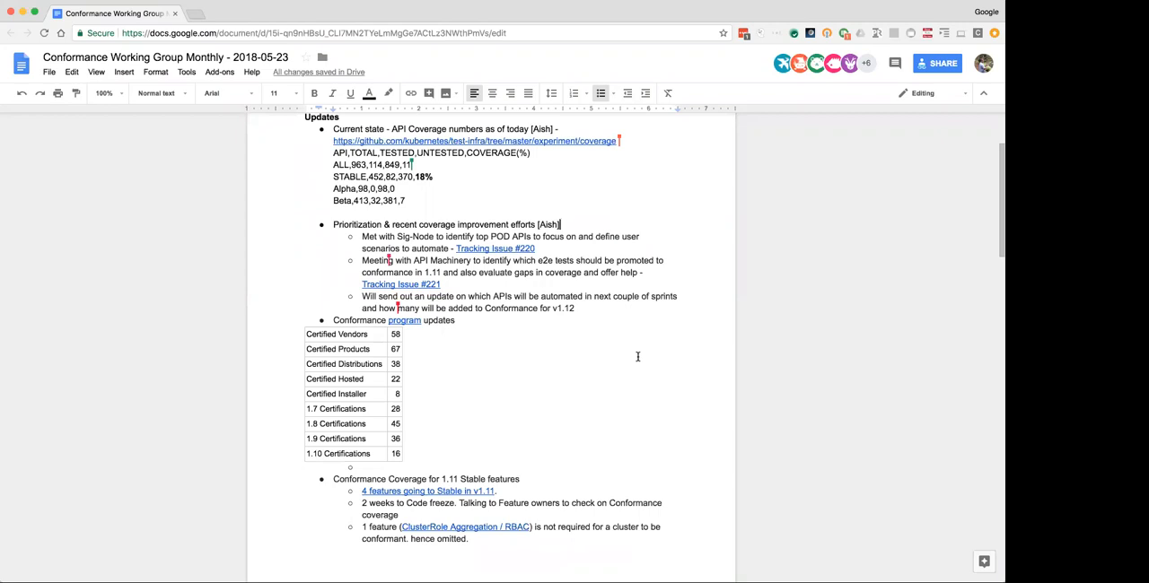
pyautogui.moveTo(636, 348)
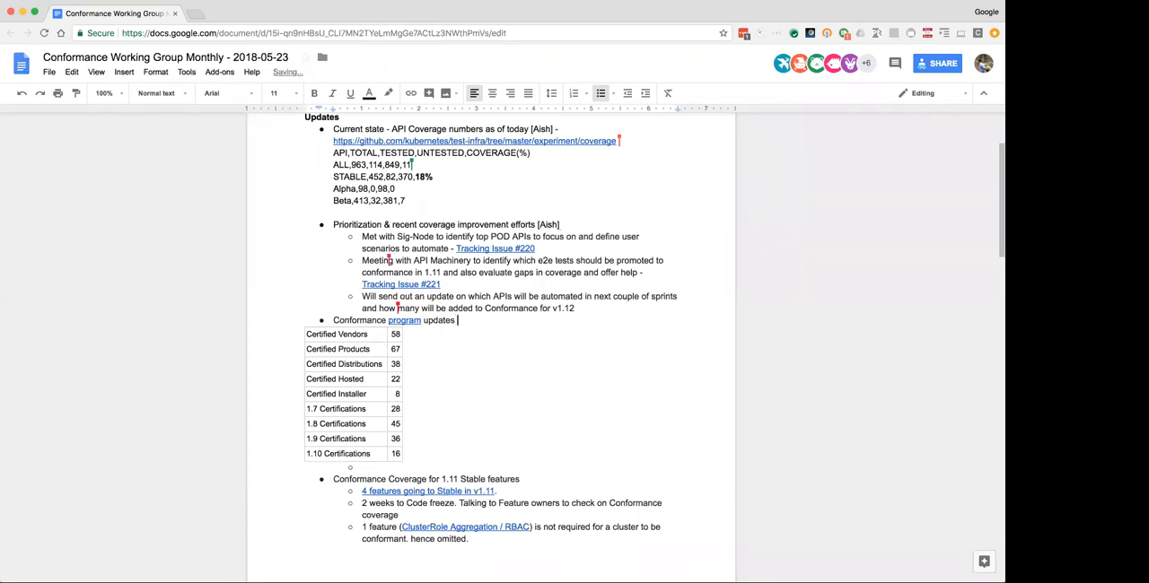
pyautogui.write('[')
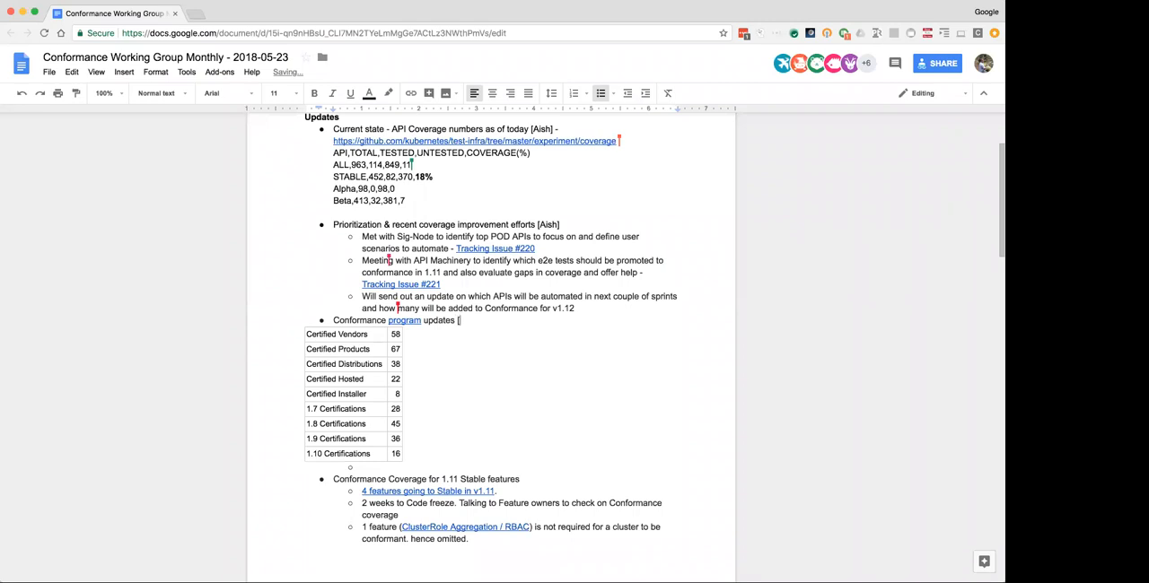
pyautogui.write('Dan Koh')
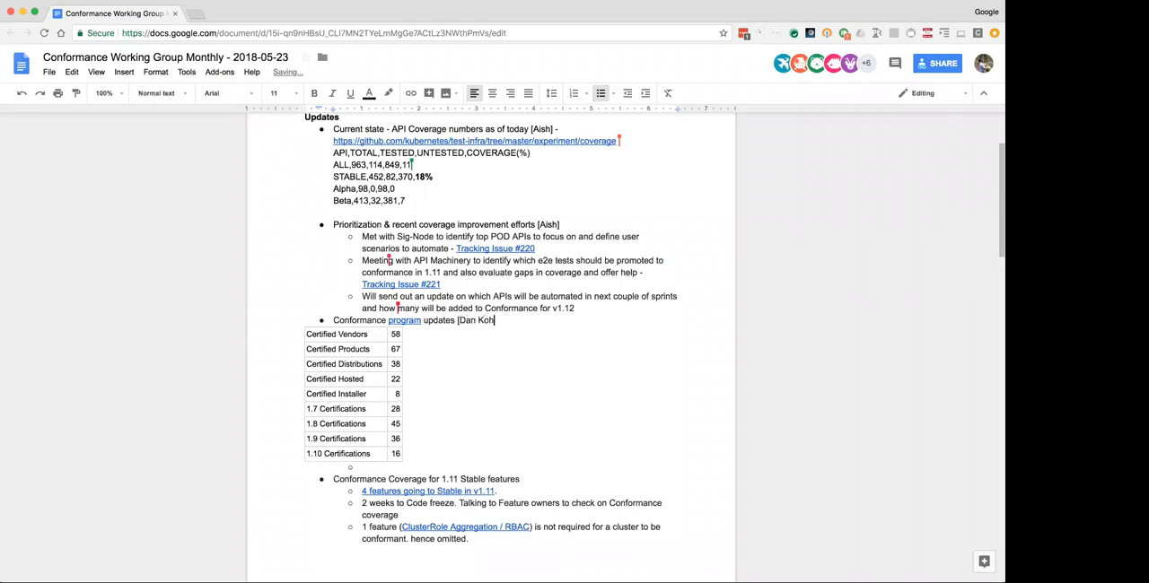
pyautogui.write('n')
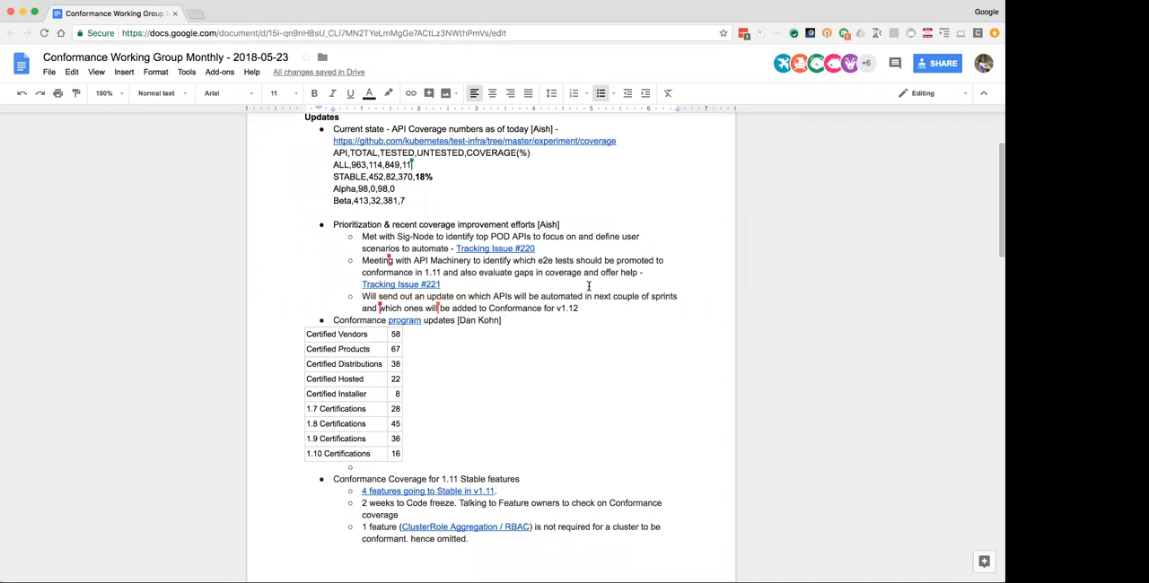
pyautogui.click(503, 321)
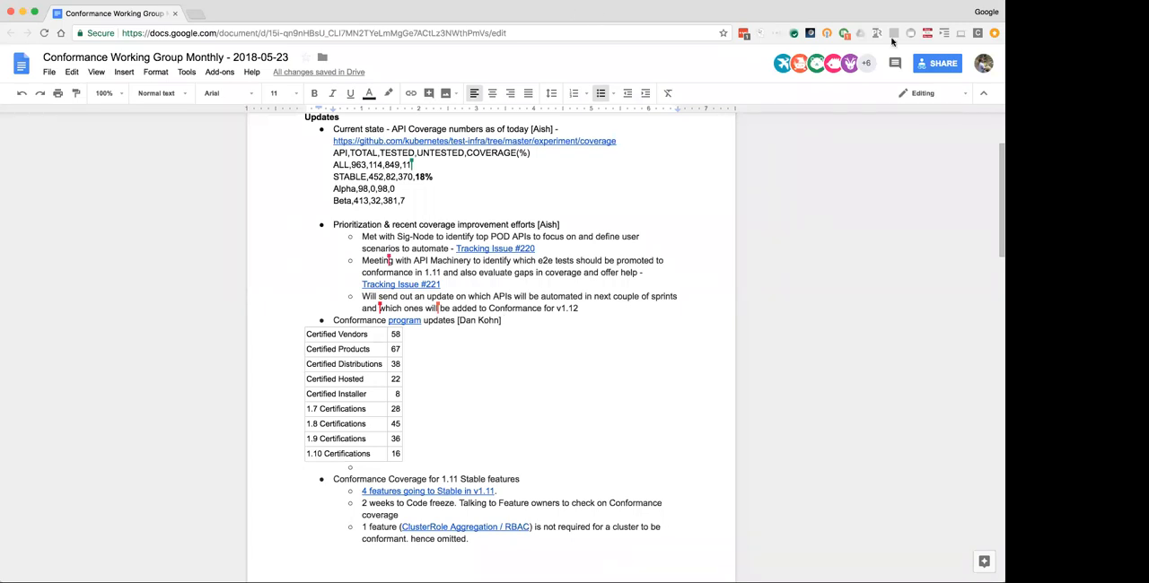
pyautogui.moveTo(772, 296)
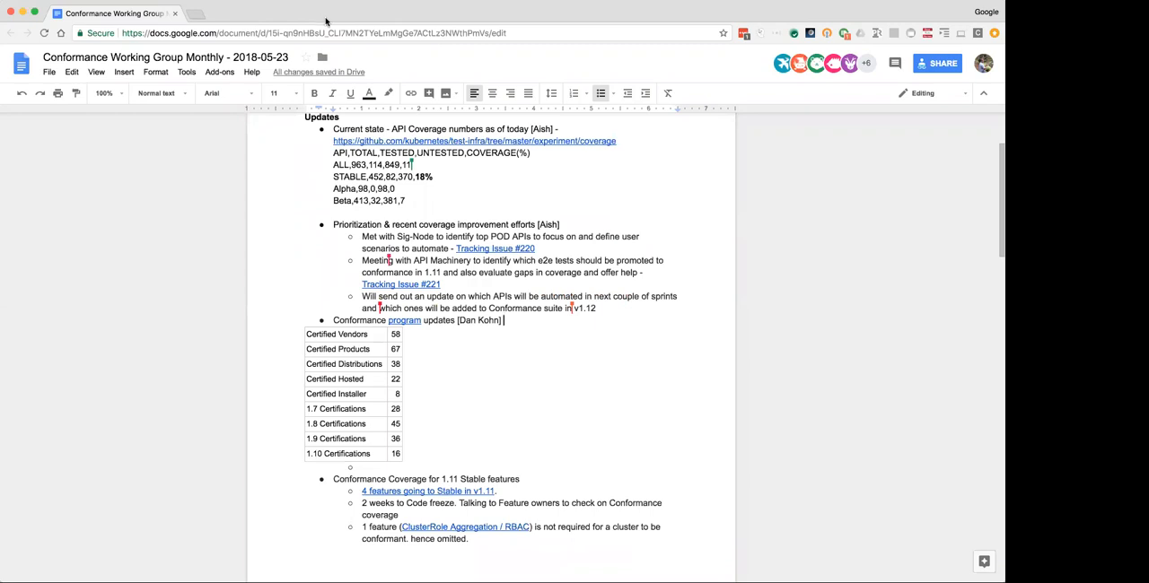
pyautogui.moveTo(321, 23)
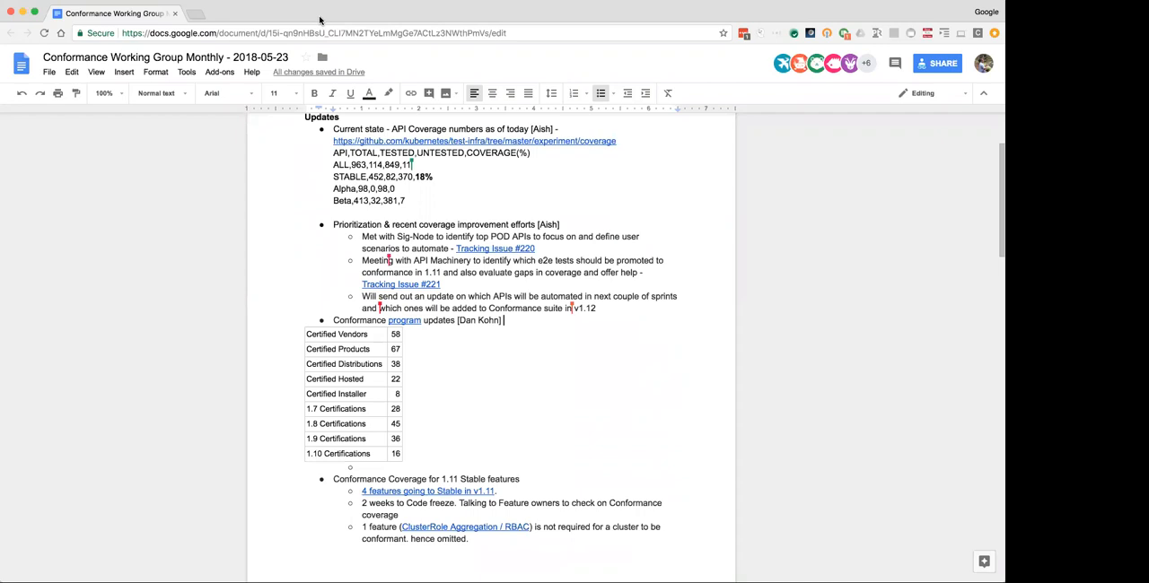
pyautogui.moveTo(528, 306)
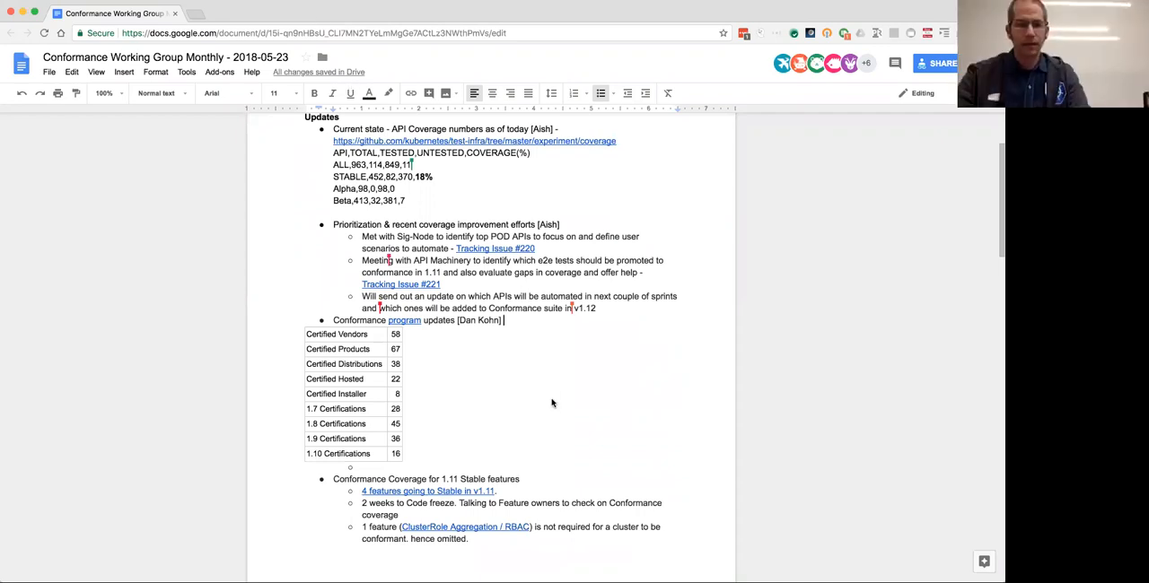
pyautogui.moveTo(562, 437)
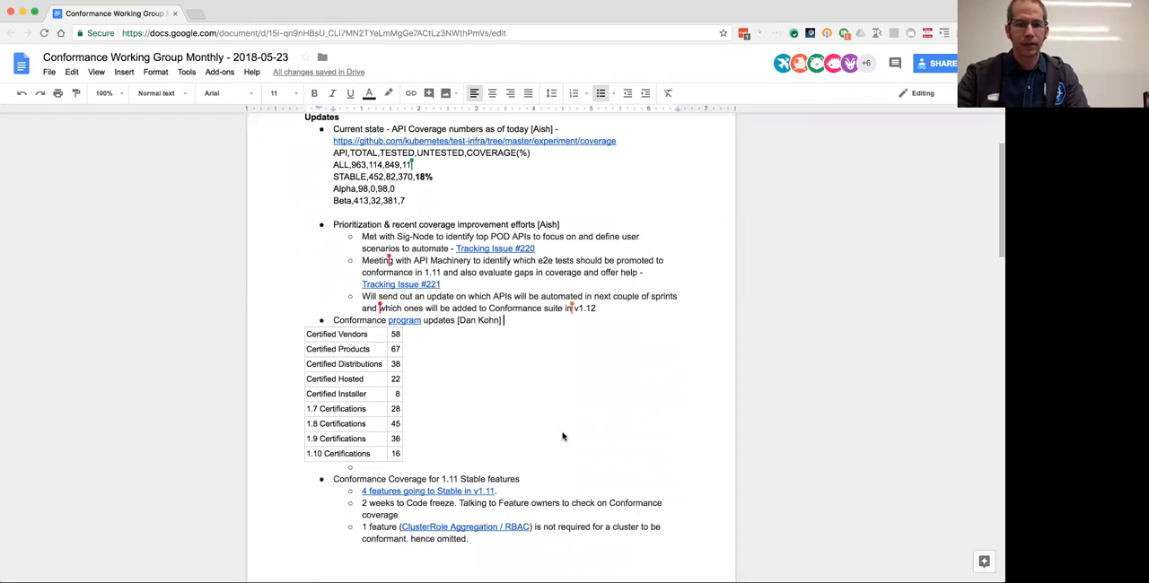
# Add '[Aish]' after the Conformance Coverage for 1.11 Stable features item
pyautogui.scroll(-3)
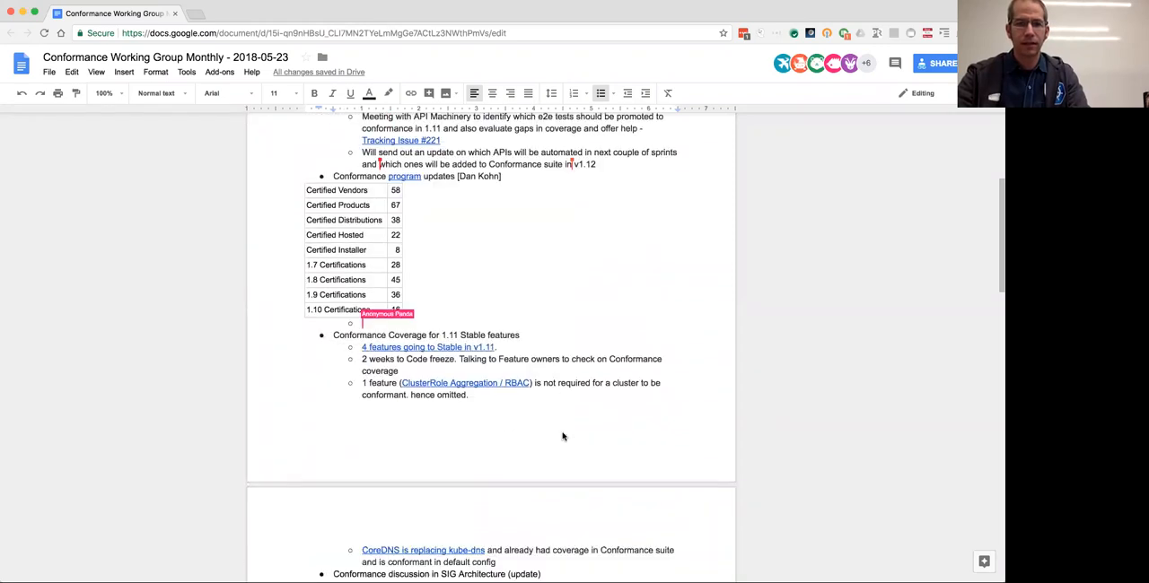
pyautogui.scroll(-3)
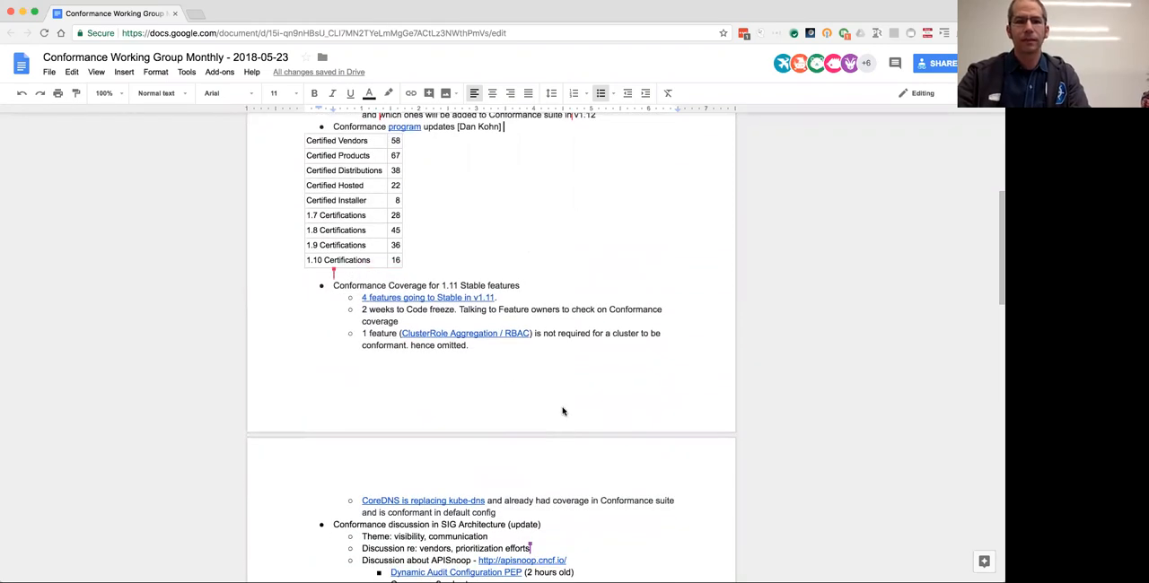
pyautogui.rightClick(467, 345)
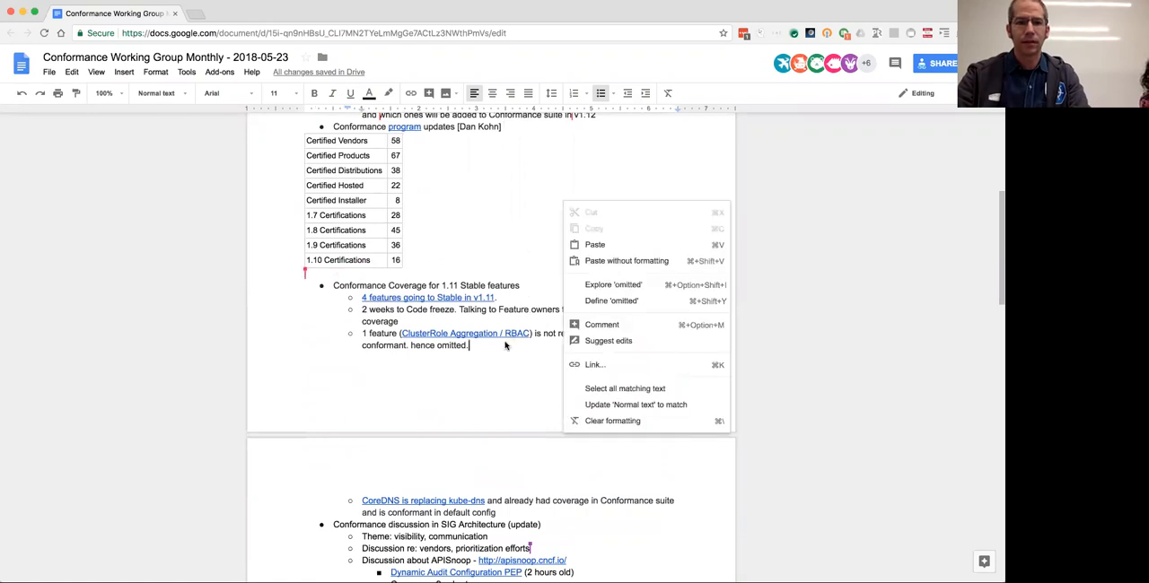
pyautogui.click(222, 279)
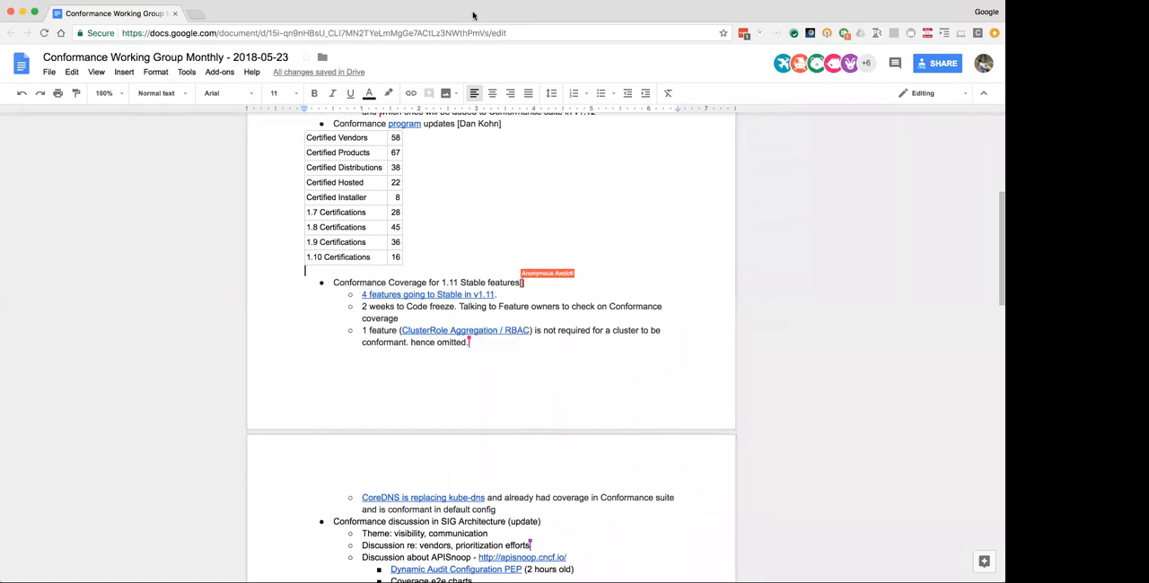
pyautogui.write('[Aish]')
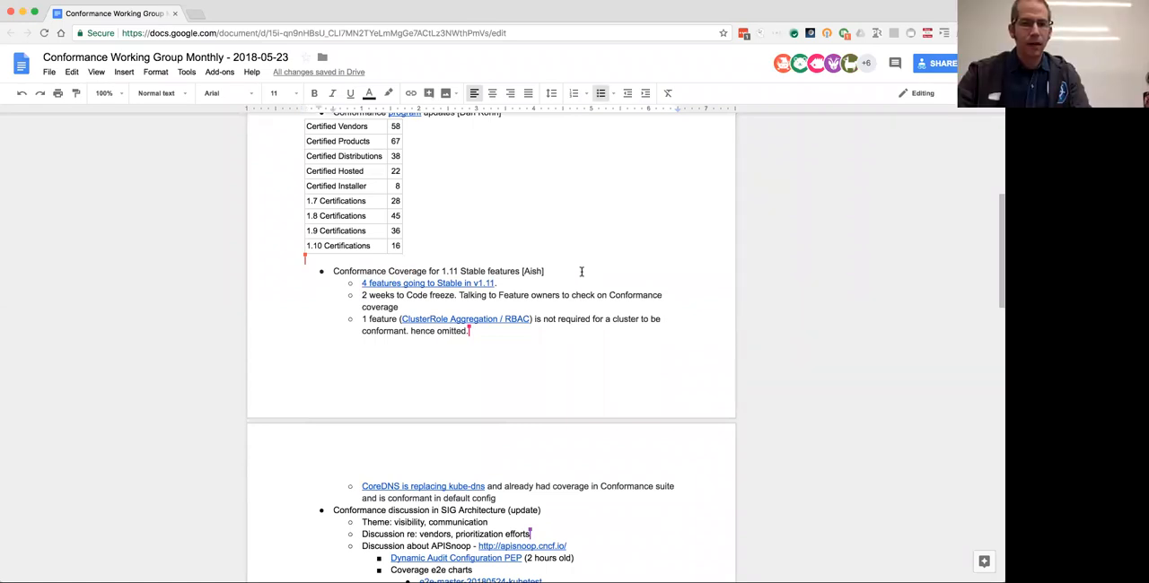
pyautogui.scroll(-3)
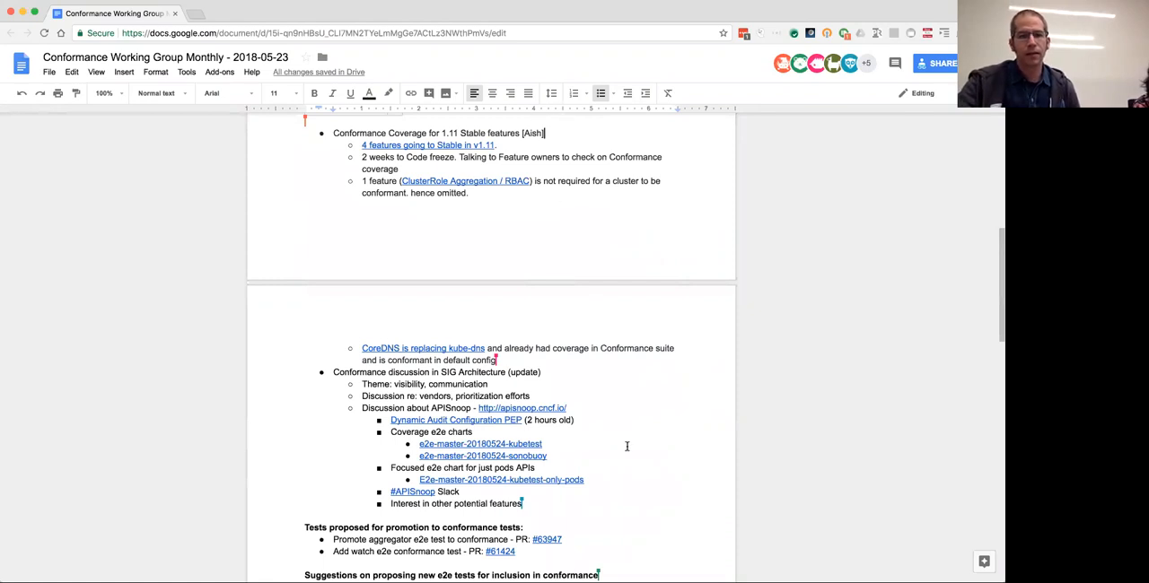
# Add '[Jago]' after the Conformance discussion in SIG Architecture (update) item
pyautogui.scroll(-3)
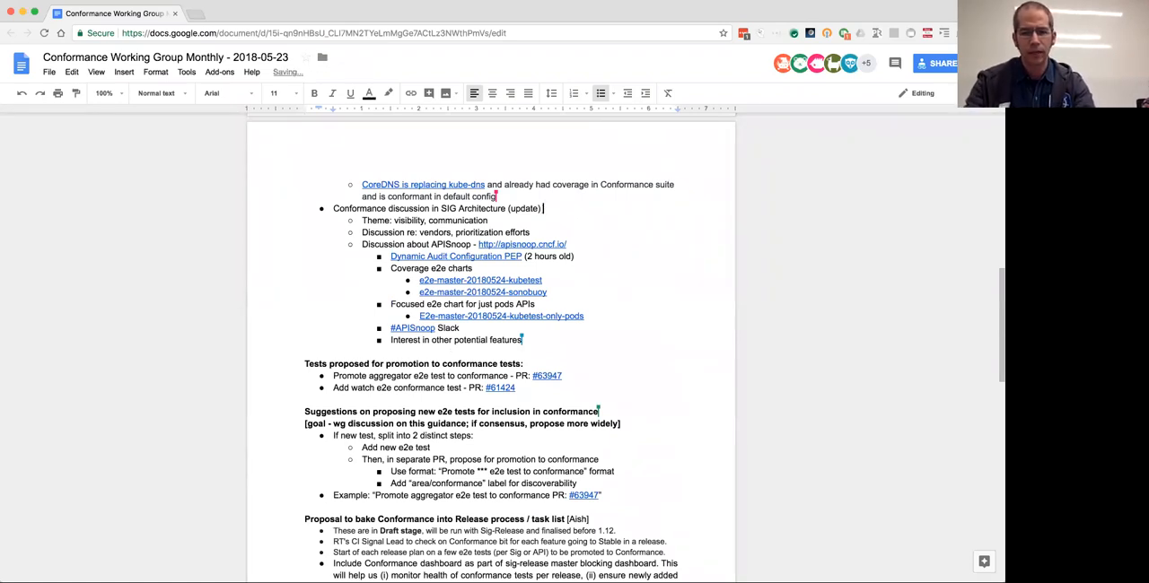
pyautogui.write('[Ja')
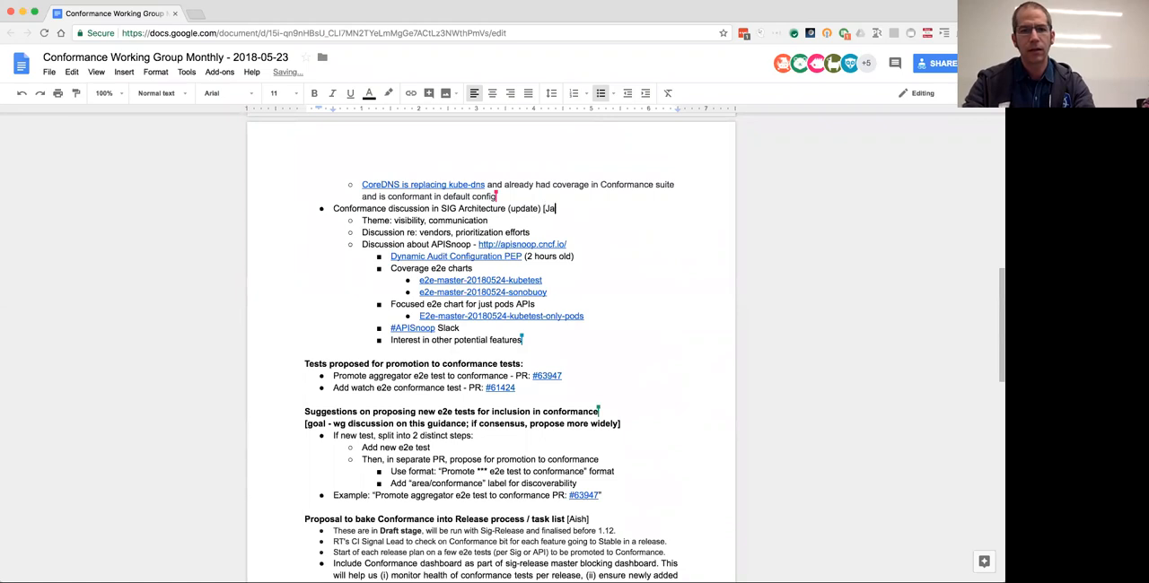
pyautogui.write('go]')
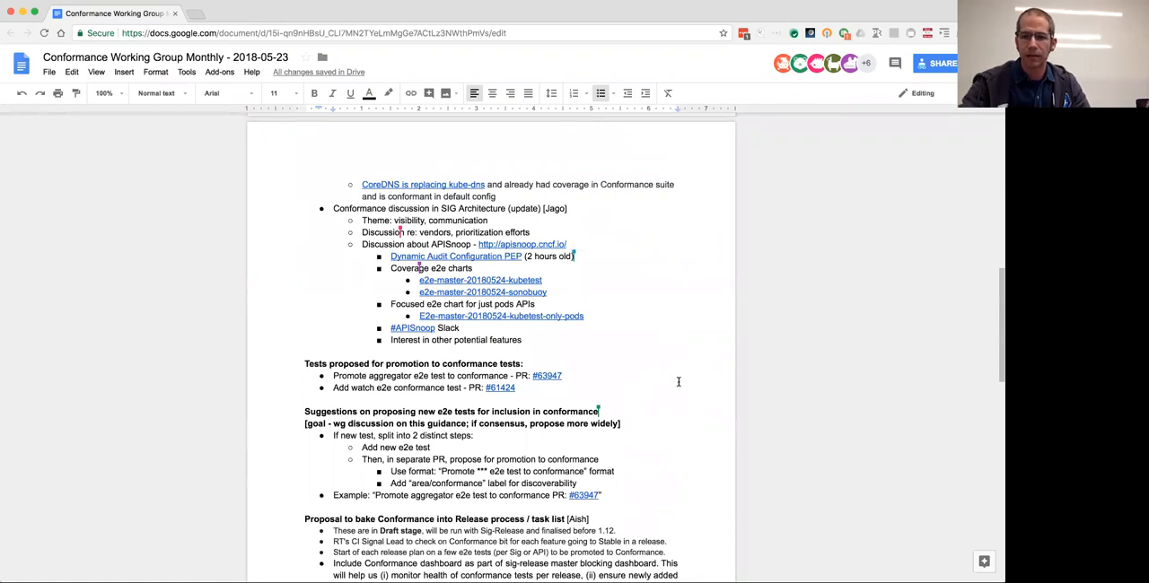
pyautogui.moveTo(881, 360)
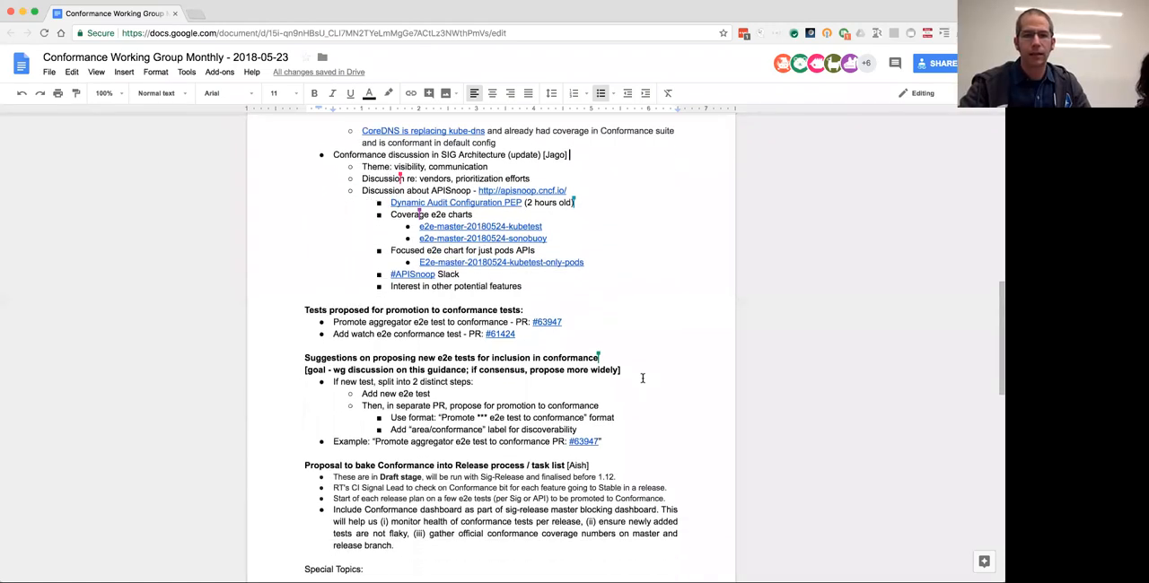
# Scroll down to the apisnoop.cncf.io link under 'Discussion about APISnoop'
pyautogui.scroll(-3)
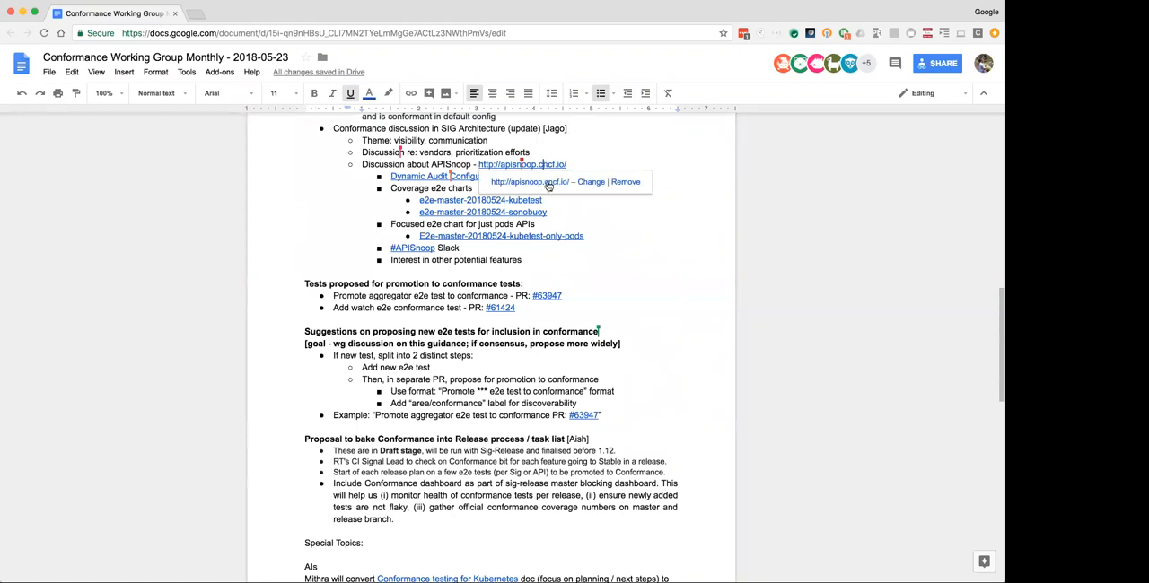
# Open APIsnoop and load the e2e-v1.9.6-20180510-sonobuoy coverage sunburst
pyautogui.click(522, 164)
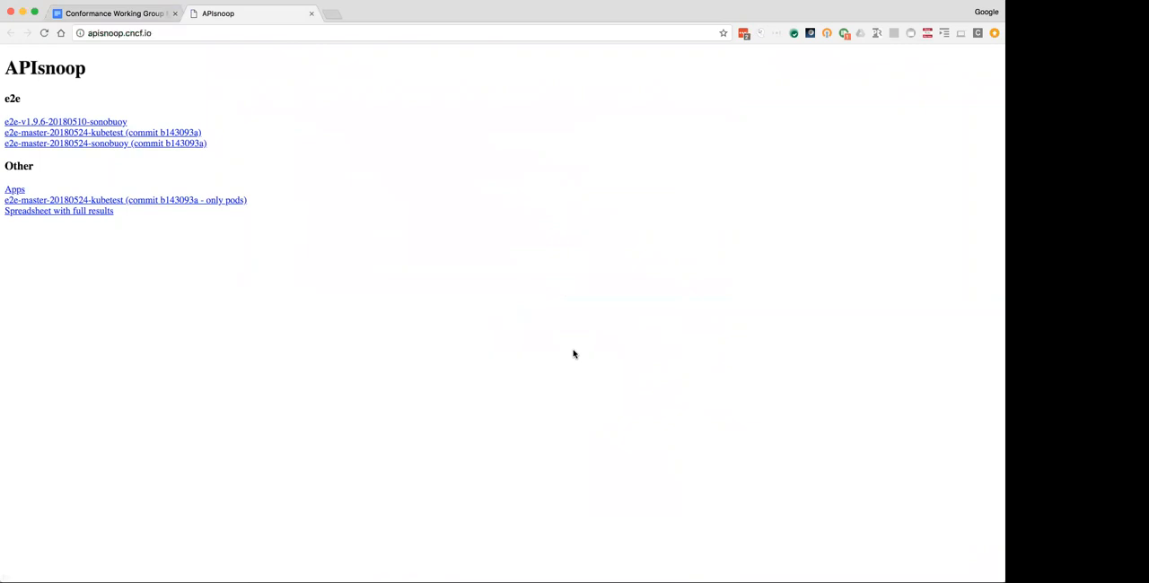
pyautogui.moveTo(96, 123)
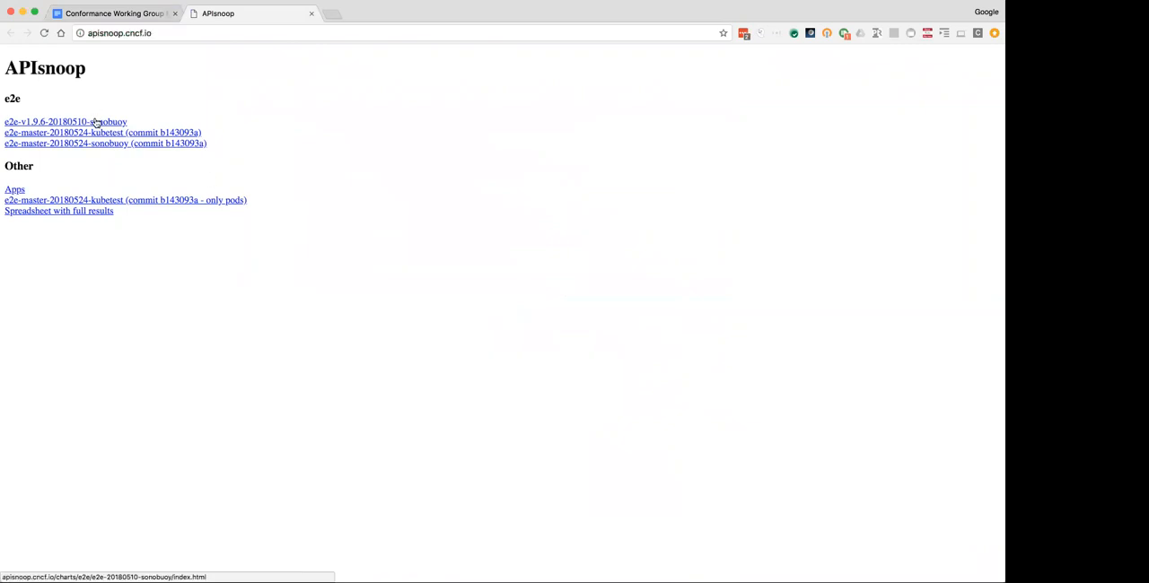
pyautogui.click(66, 121)
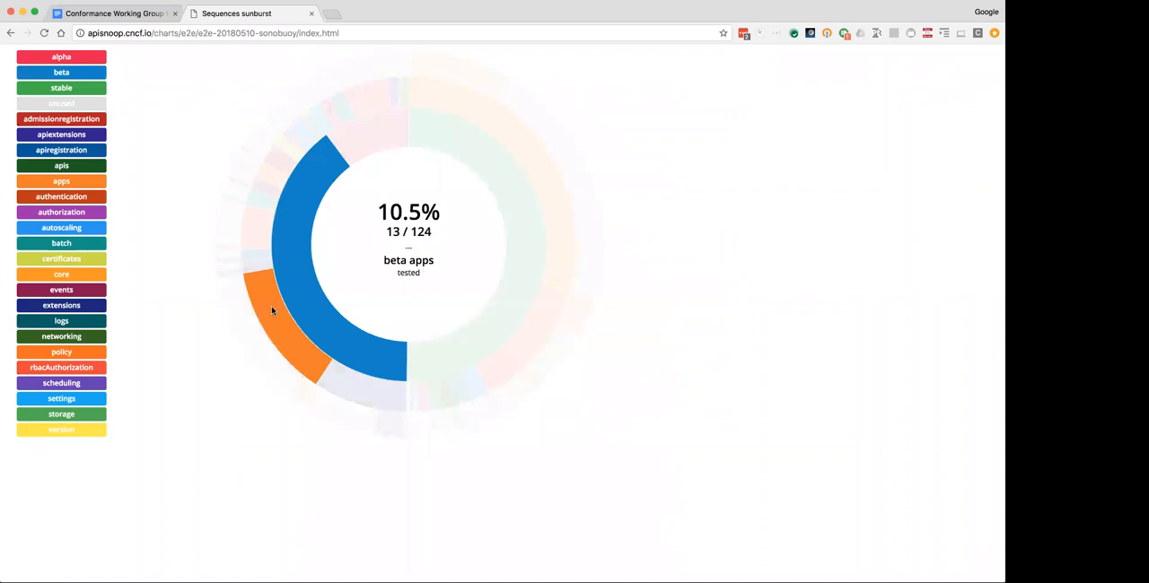
pyautogui.moveTo(303, 299)
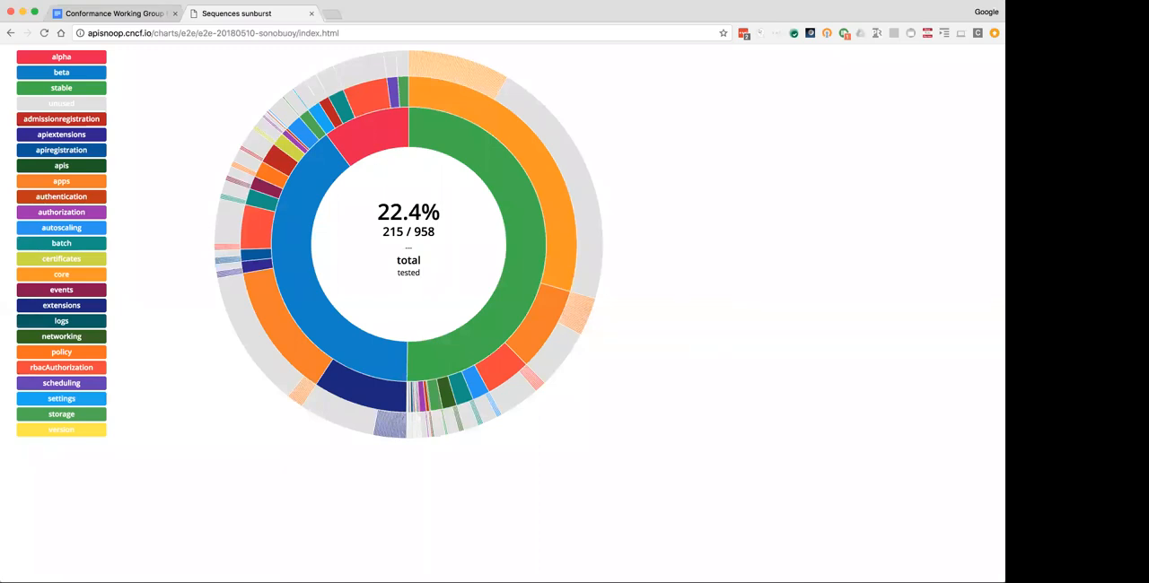
pyautogui.moveTo(362, 6)
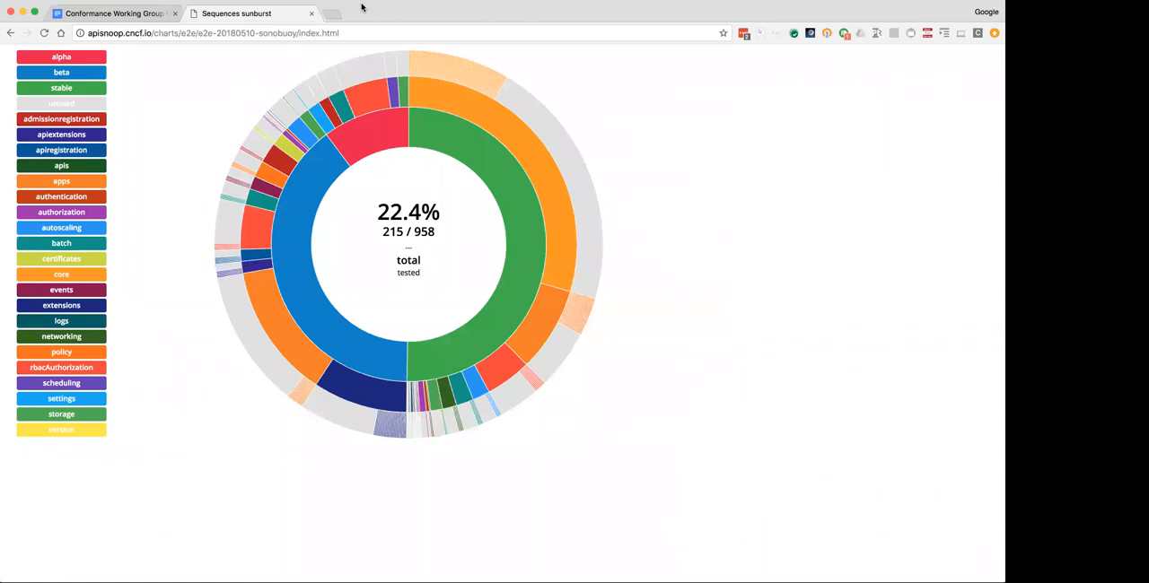
pyautogui.moveTo(324, 15)
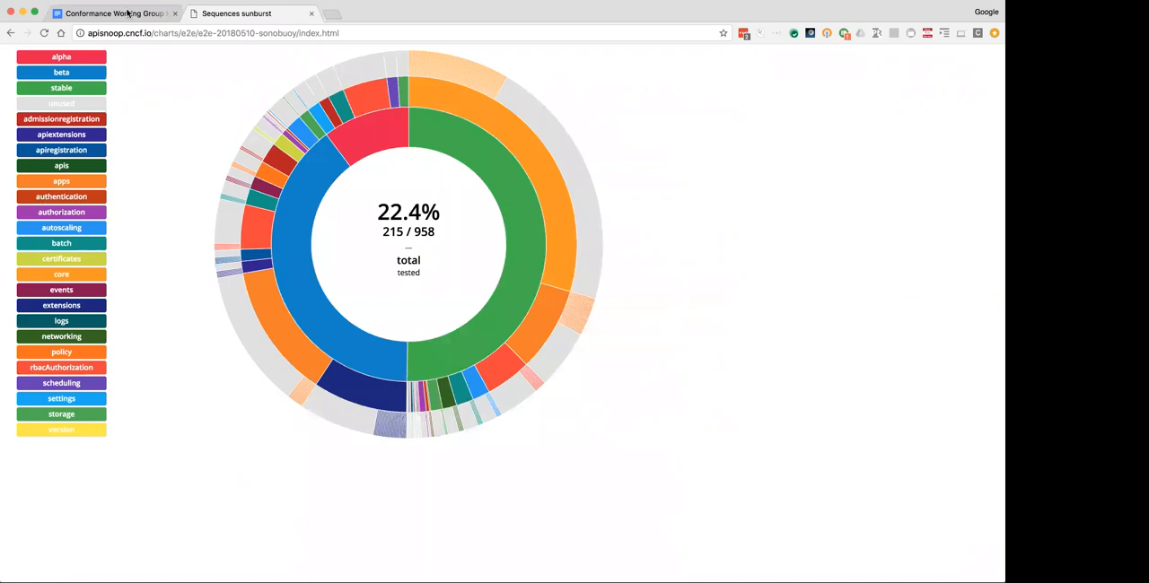
# Load the e2e-master-20180524-kubetest sunburst showing 25.0% tested (241 of 963)
pyautogui.click(108, 12)
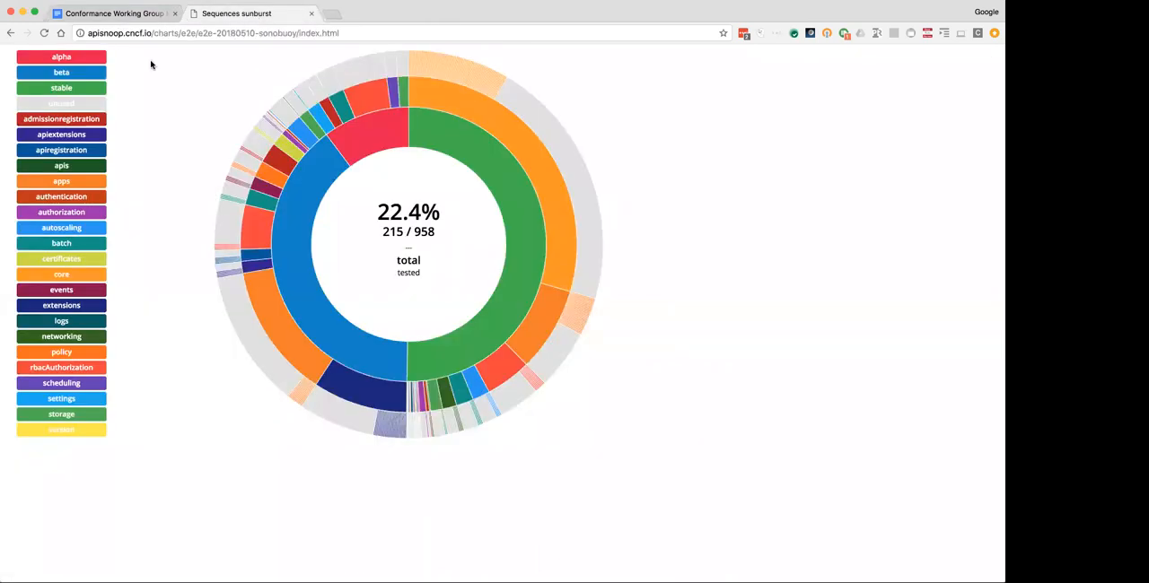
pyautogui.moveTo(11, 33)
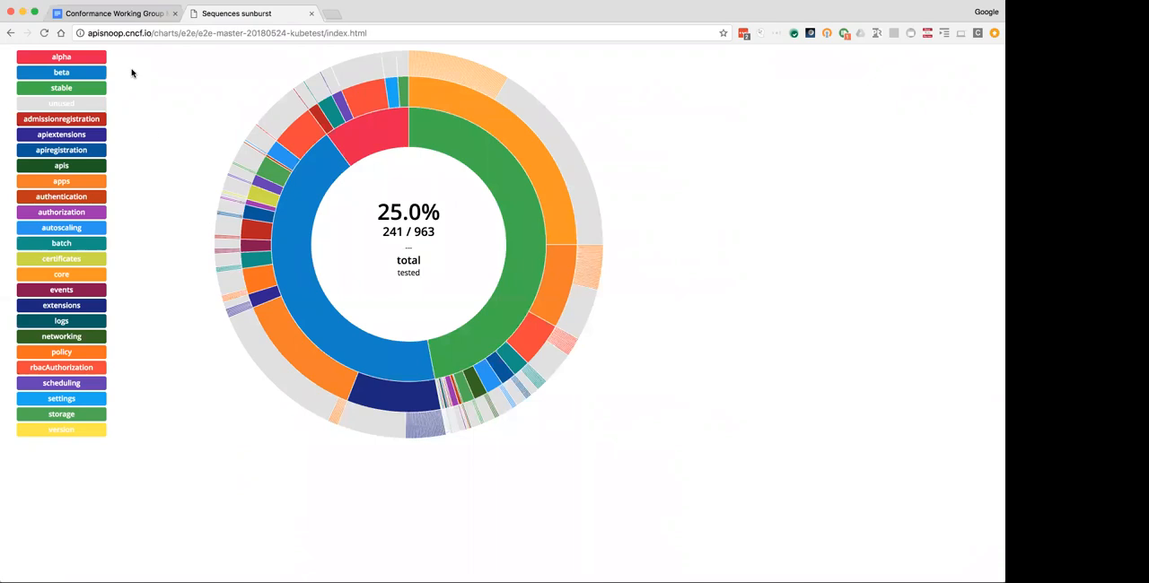
pyautogui.moveTo(162, 133)
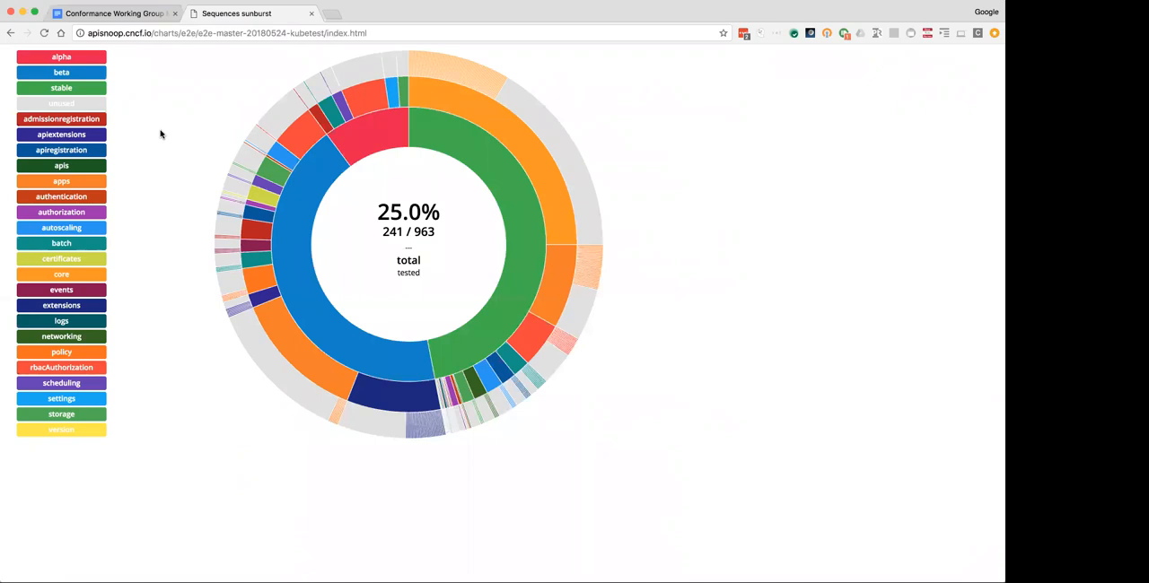
pyautogui.click(61, 181)
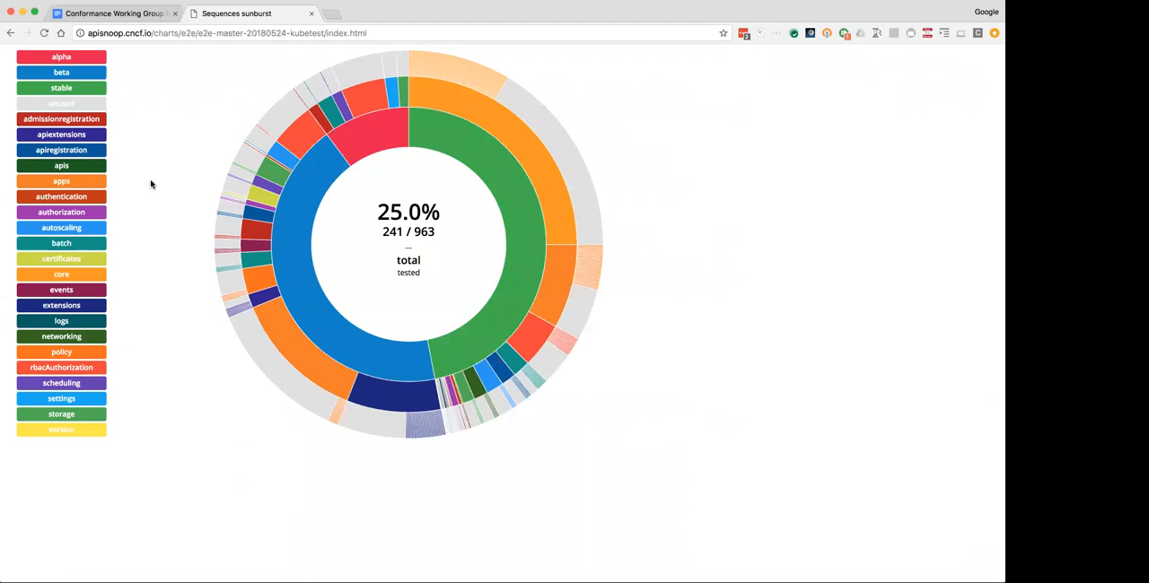
pyautogui.moveTo(155, 180)
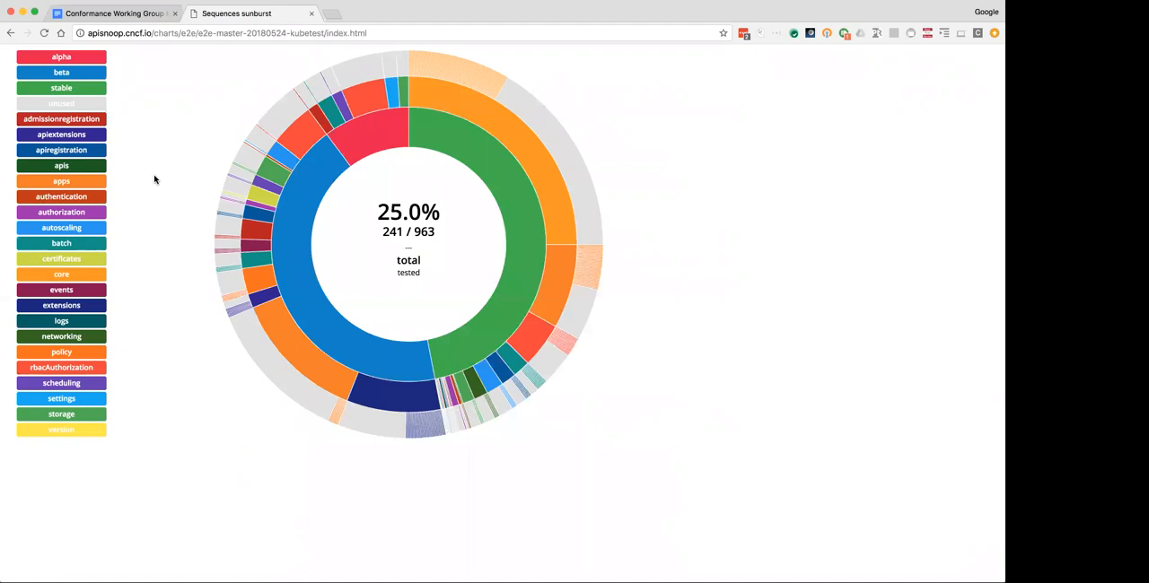
pyautogui.moveTo(345, 54)
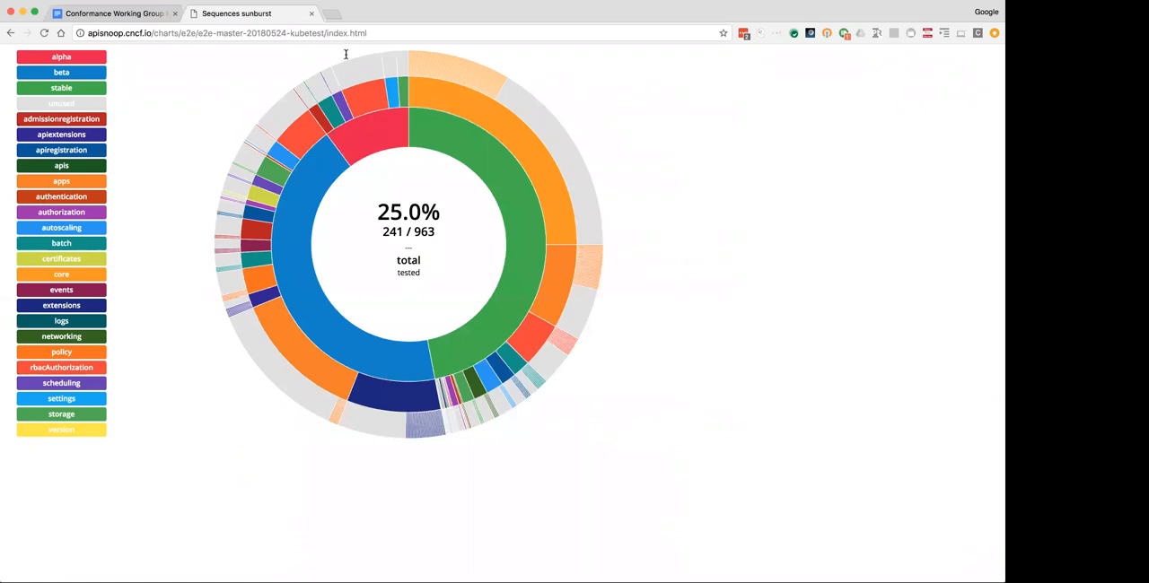
pyautogui.moveTo(318, 9)
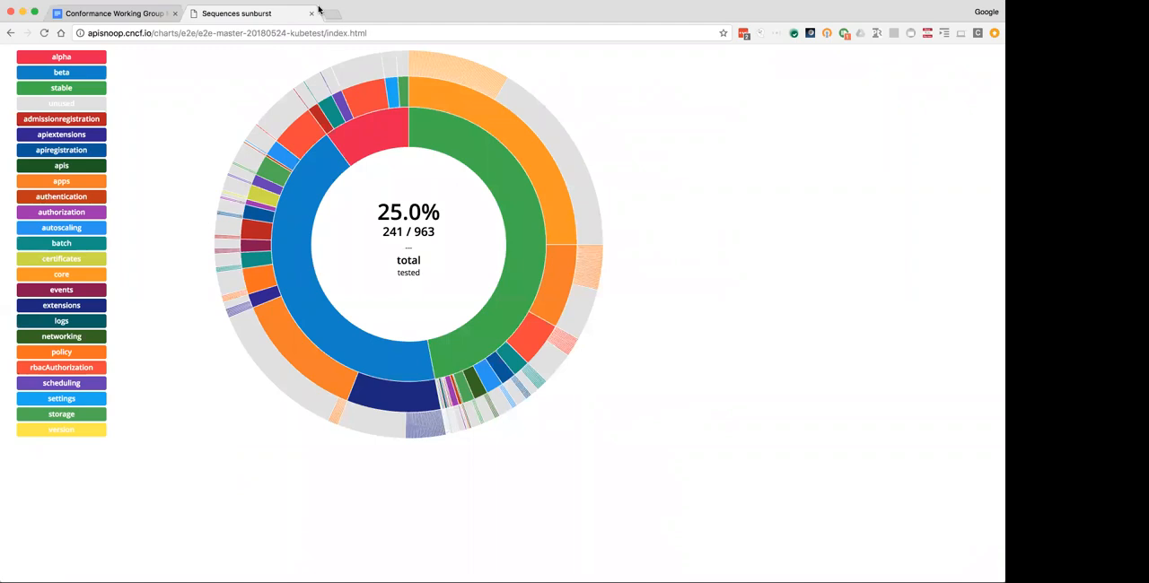
pyautogui.moveTo(253, 25)
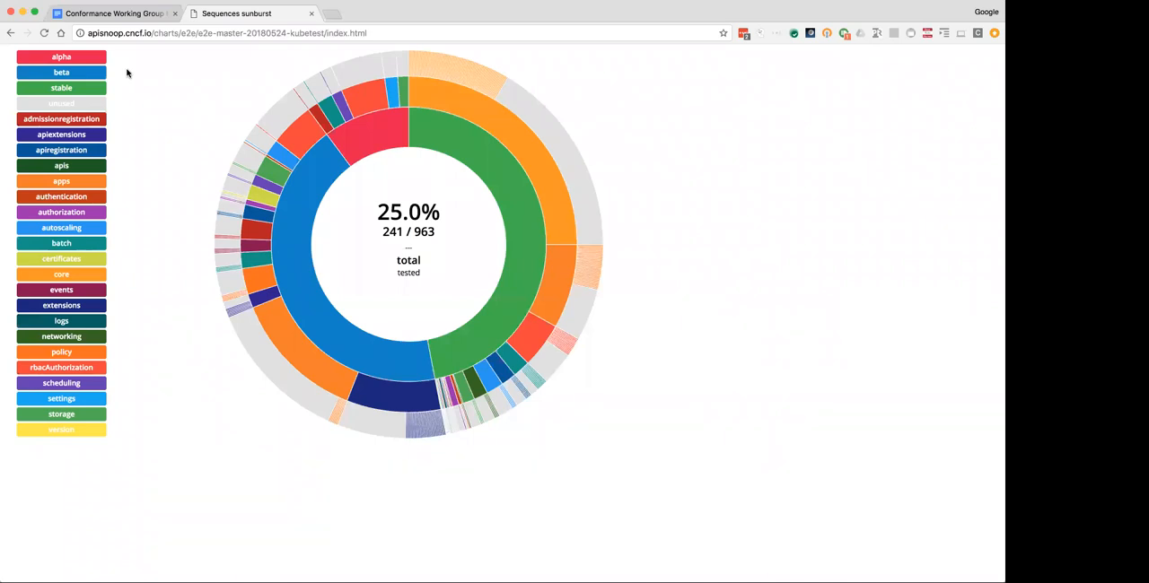
pyautogui.moveTo(97, 106)
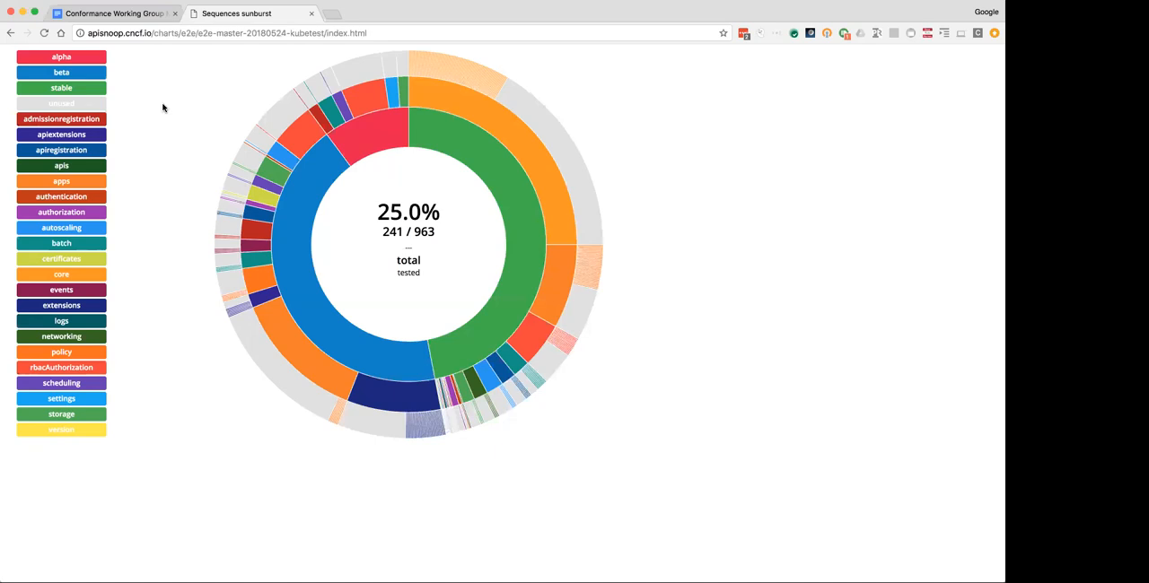
pyautogui.moveTo(151, 93)
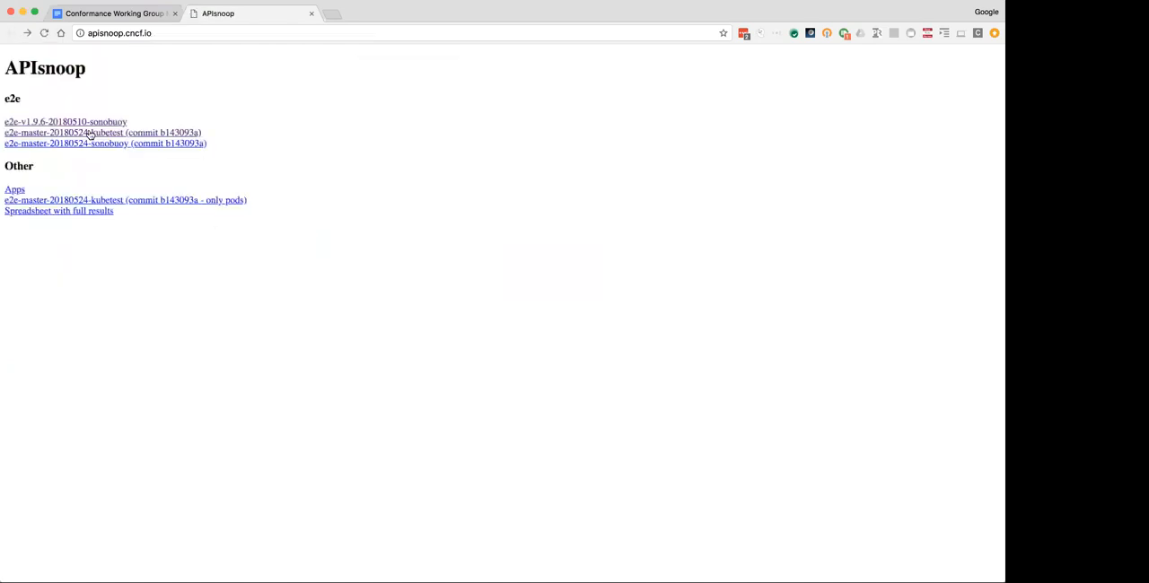
# Open the 20180524 master sonobuoy run's sunburst, 24.4% tested (235 of 963)
pyautogui.click(105, 142)
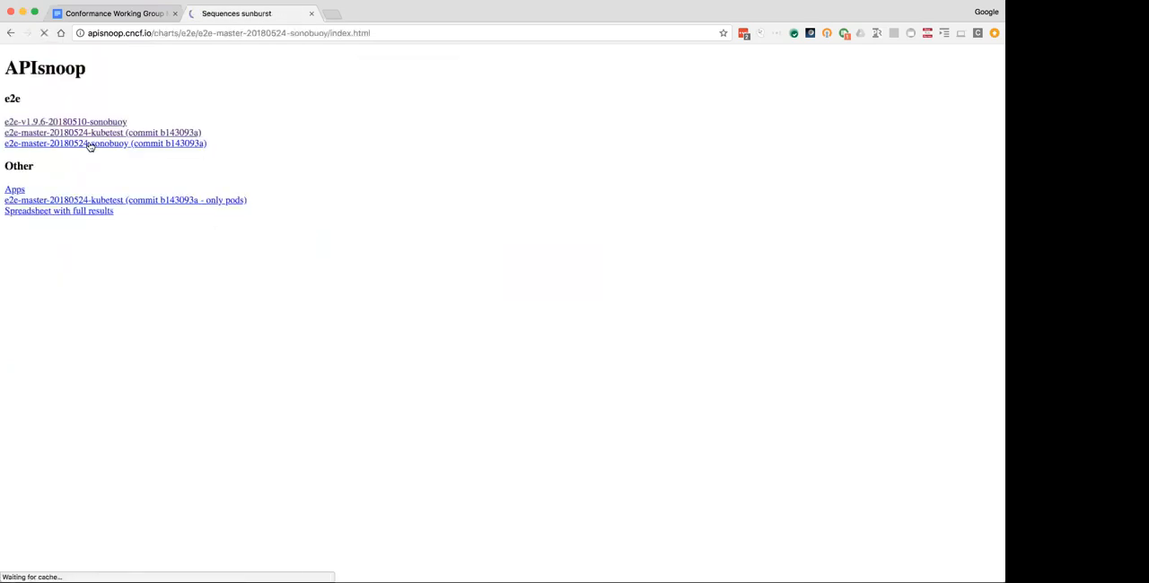
pyautogui.click(105, 143)
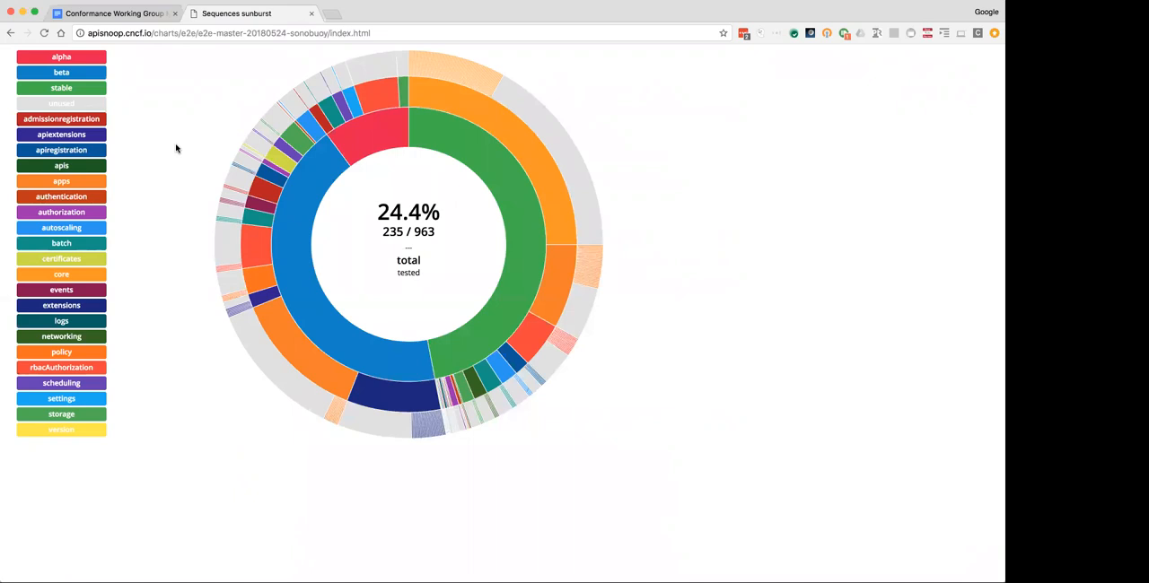
pyautogui.moveTo(215, 121)
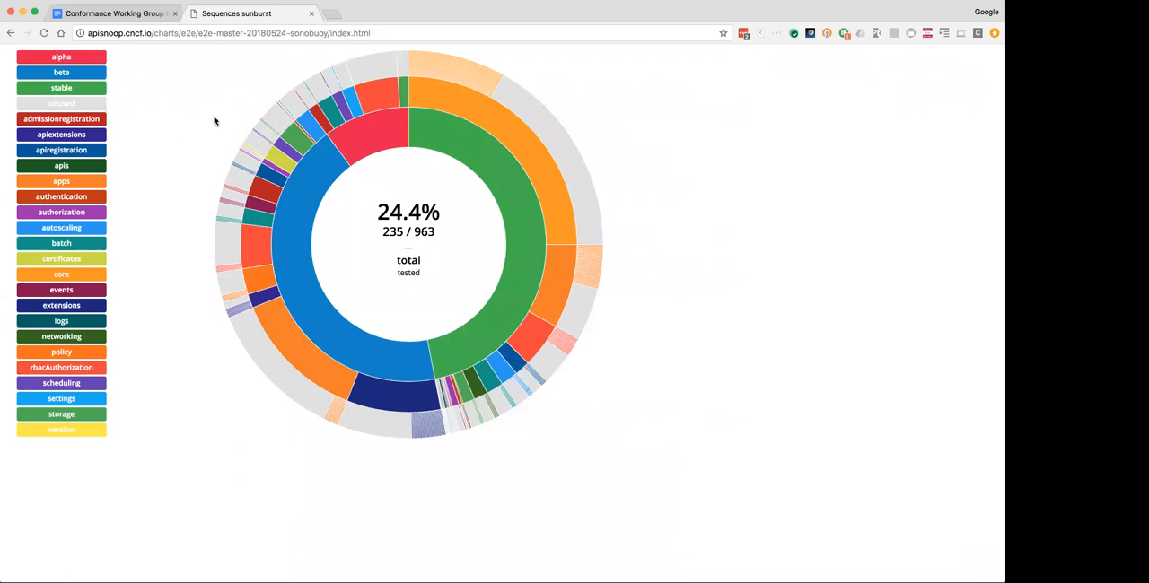
pyautogui.moveTo(458, 9)
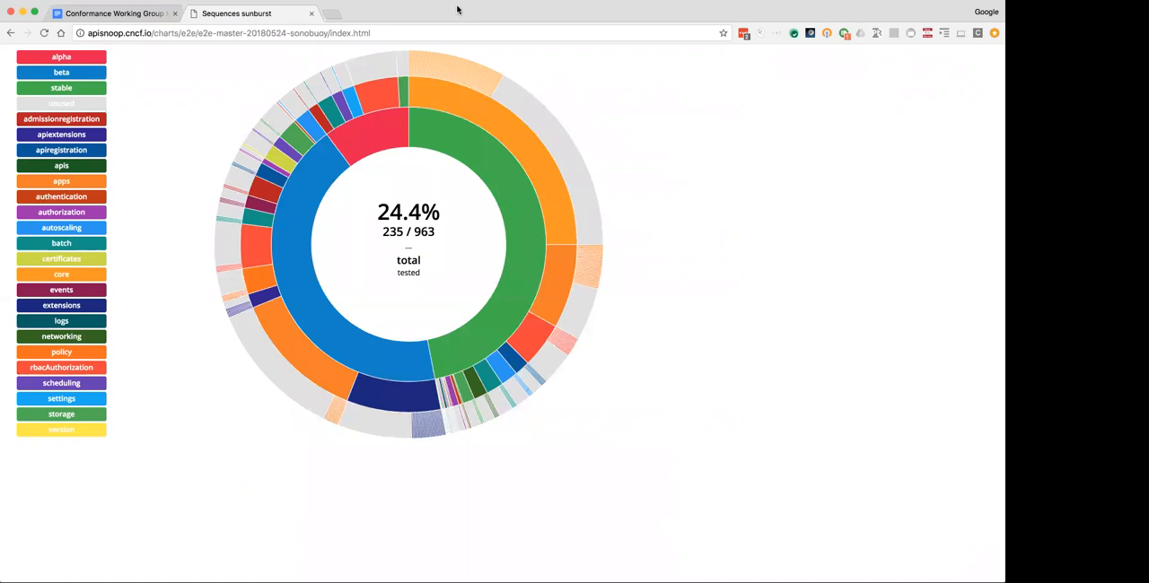
pyautogui.moveTo(314, 16)
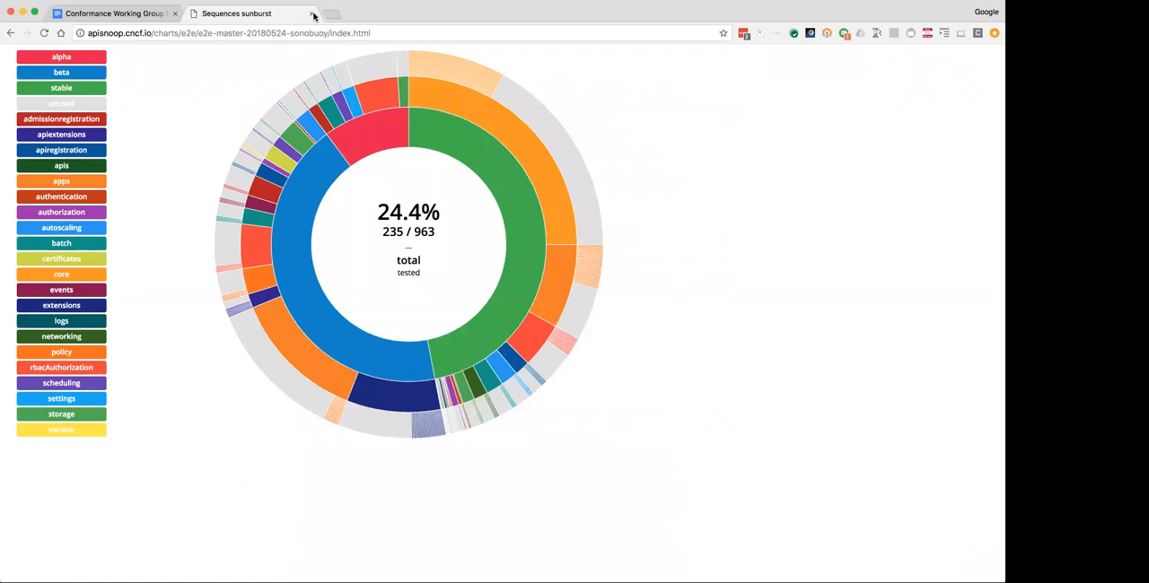
pyautogui.moveTo(313, 16)
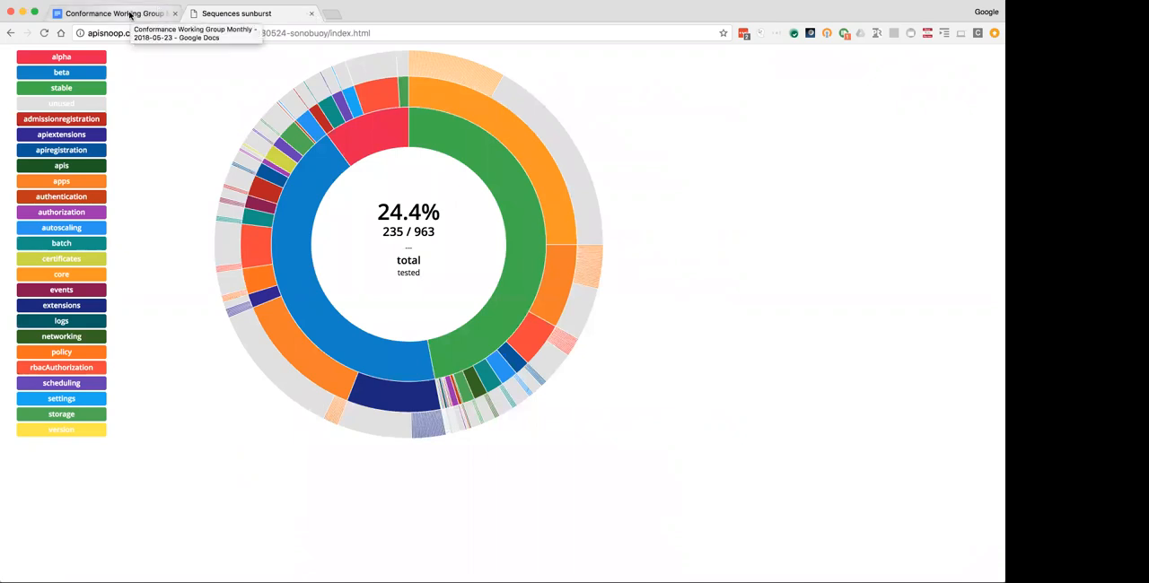
pyautogui.moveTo(264, 68)
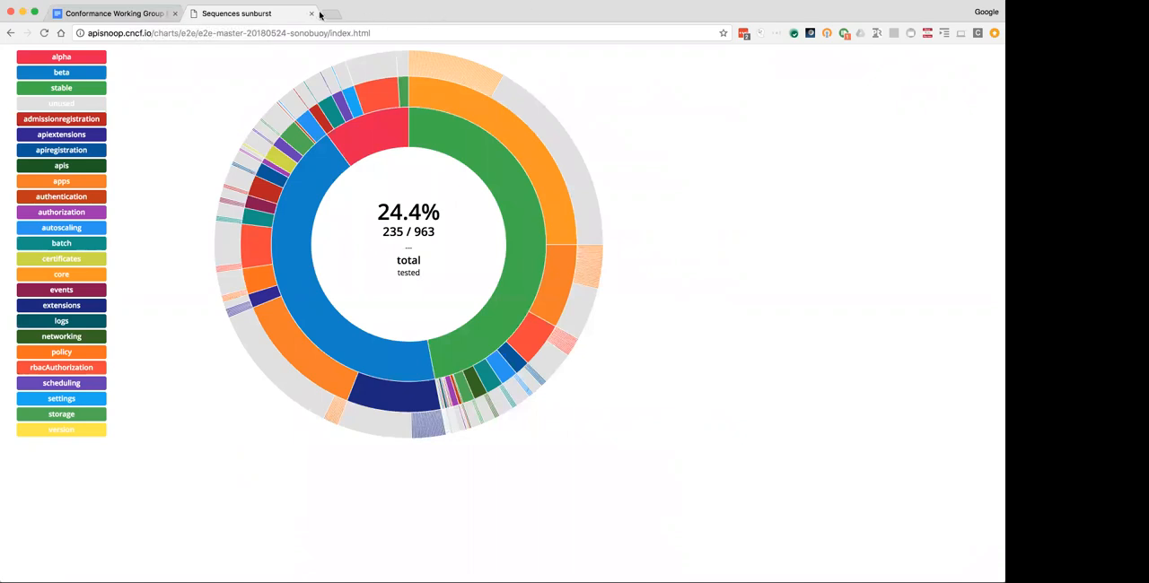
pyautogui.moveTo(225, 75)
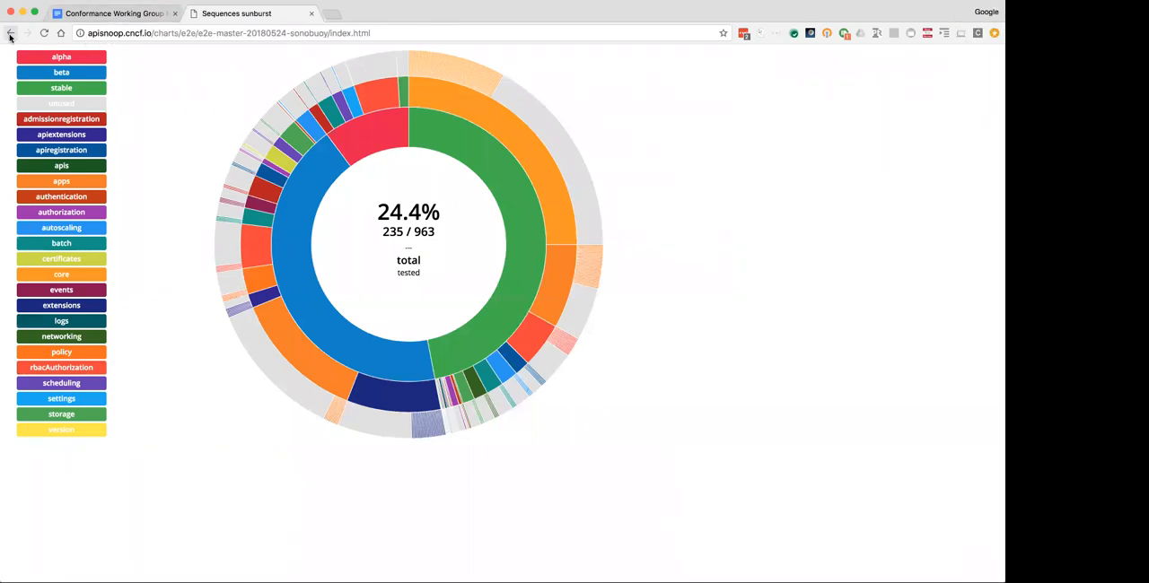
pyautogui.moveTo(11, 33)
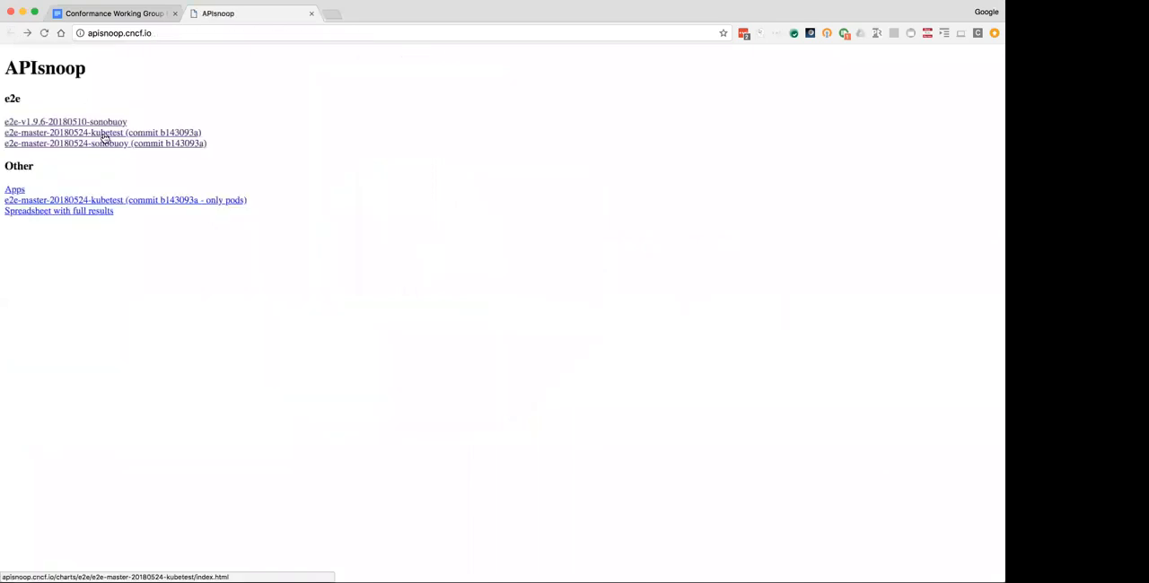
# Open the e2e-master-20180524-kubetest (commit b143093a) coverage sunburst
pyautogui.click(102, 132)
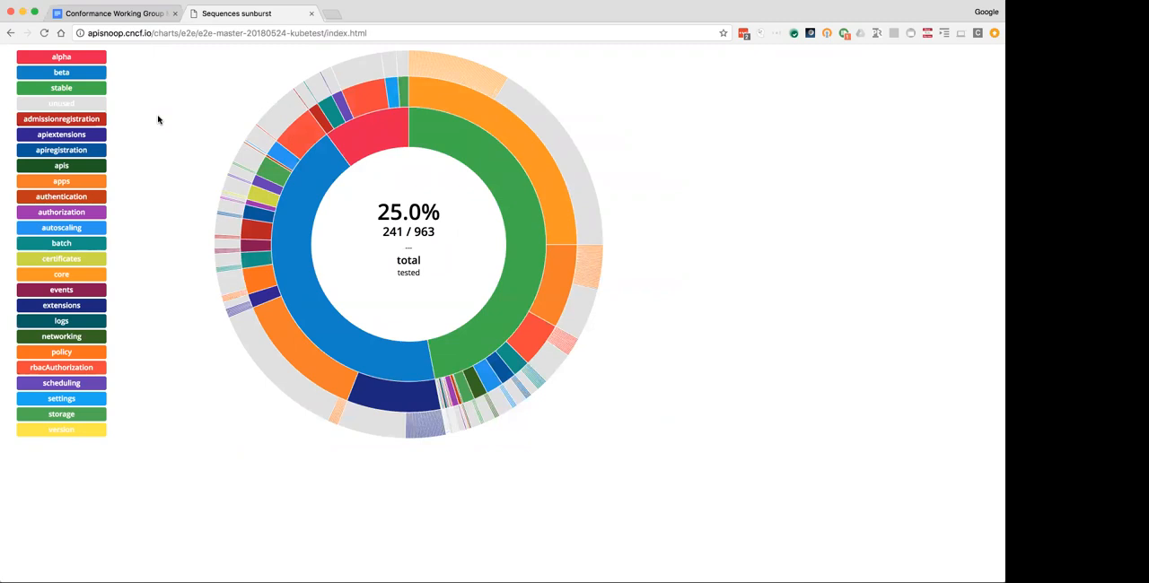
pyautogui.moveTo(132, 72)
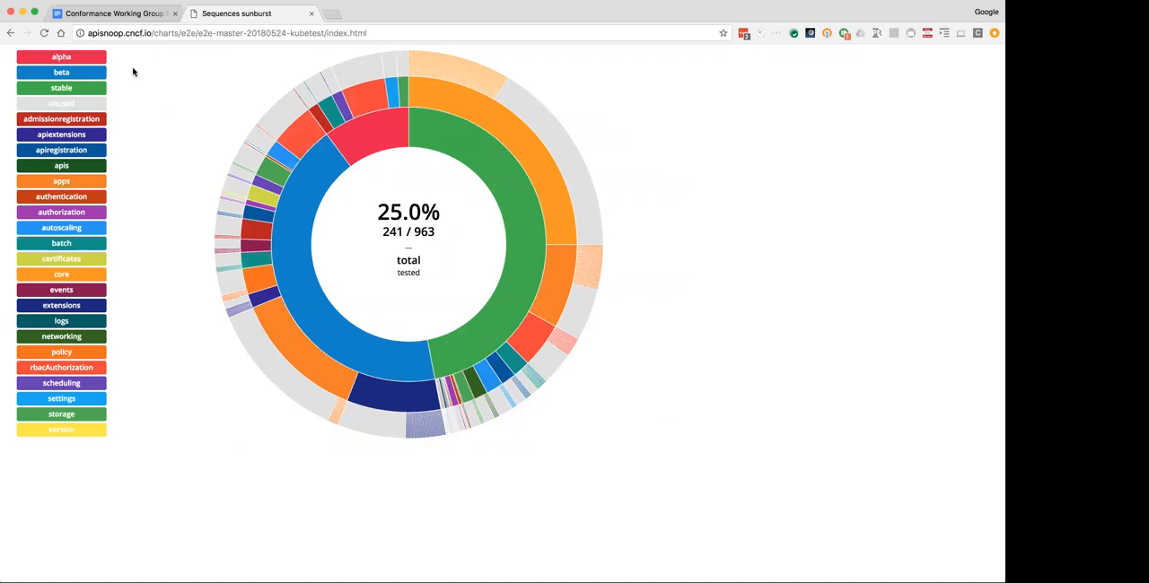
pyautogui.moveTo(139, 66)
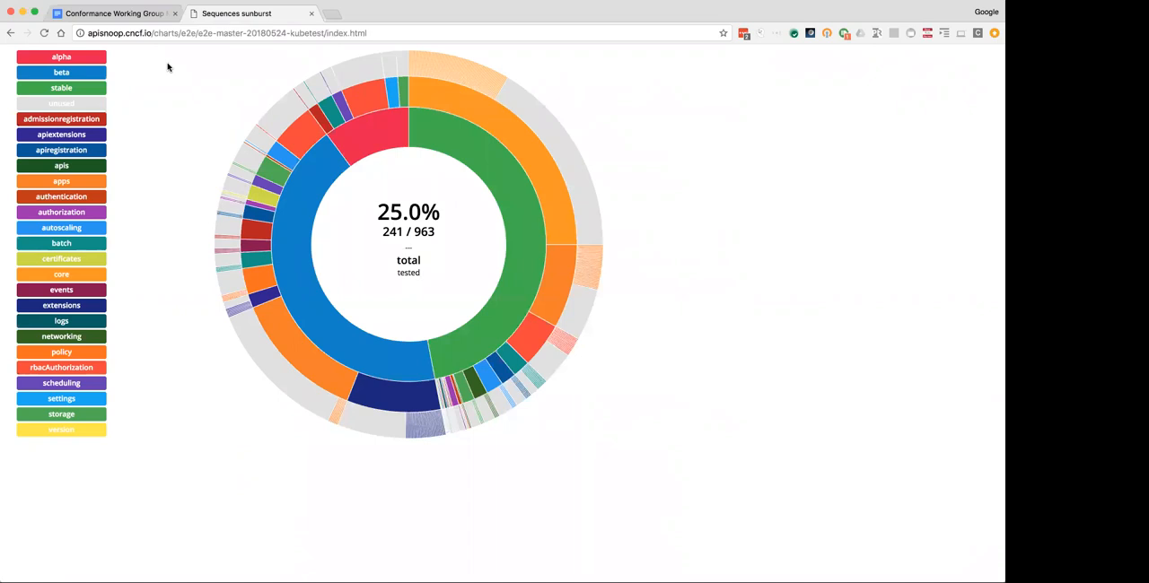
pyautogui.moveTo(164, 60)
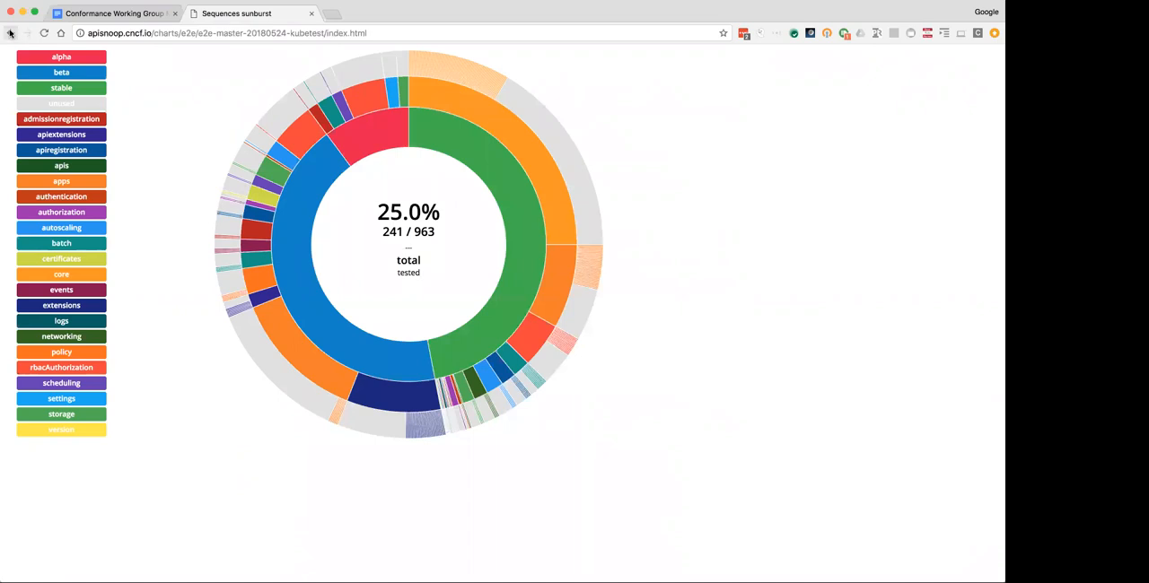
pyautogui.moveTo(10, 34)
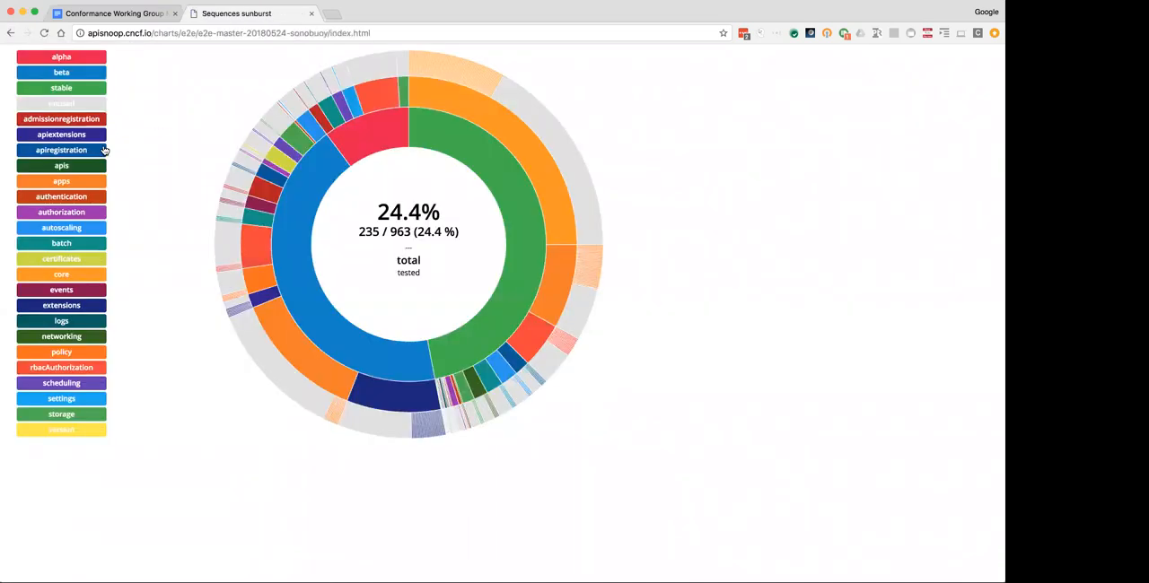
pyautogui.moveTo(184, 120)
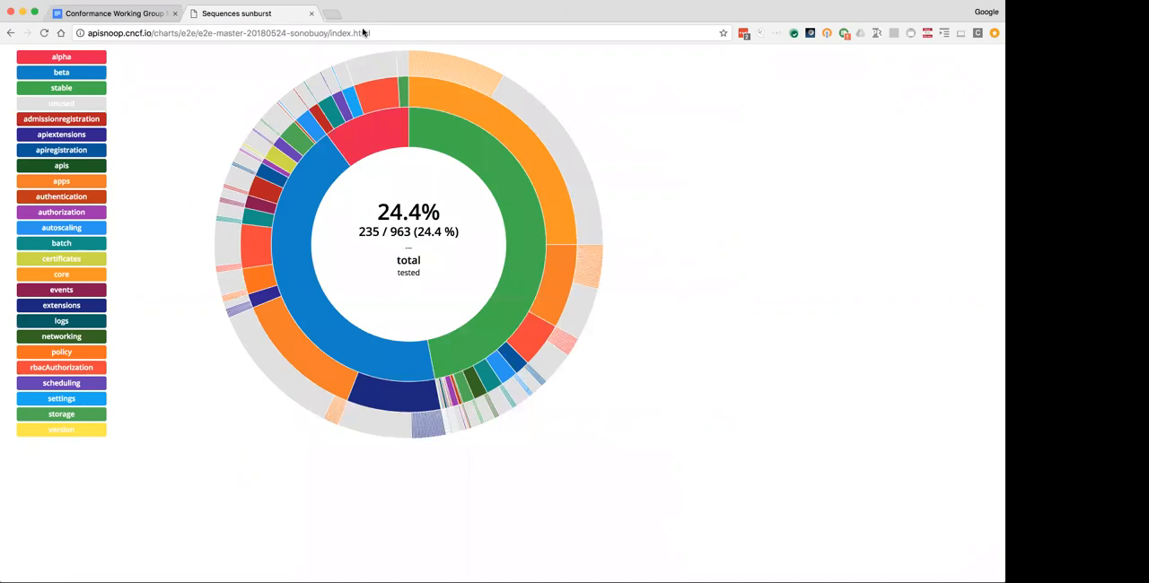
pyautogui.moveTo(199, 97)
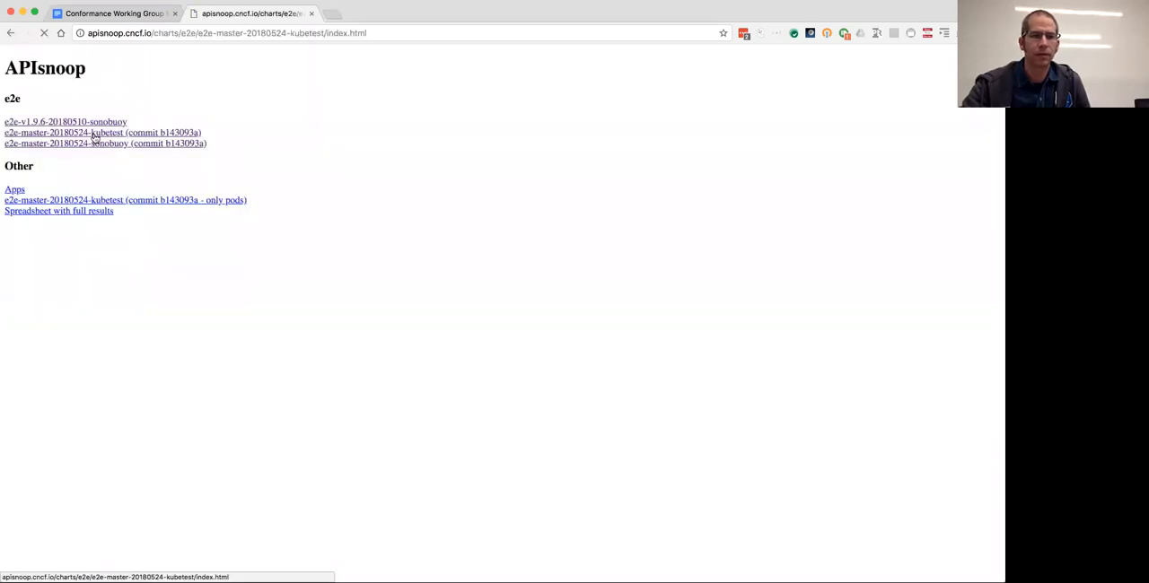
# Reopen the e2e-master-20180524-kubetest sunburst, 241 of 963 tested
pyautogui.click(103, 132)
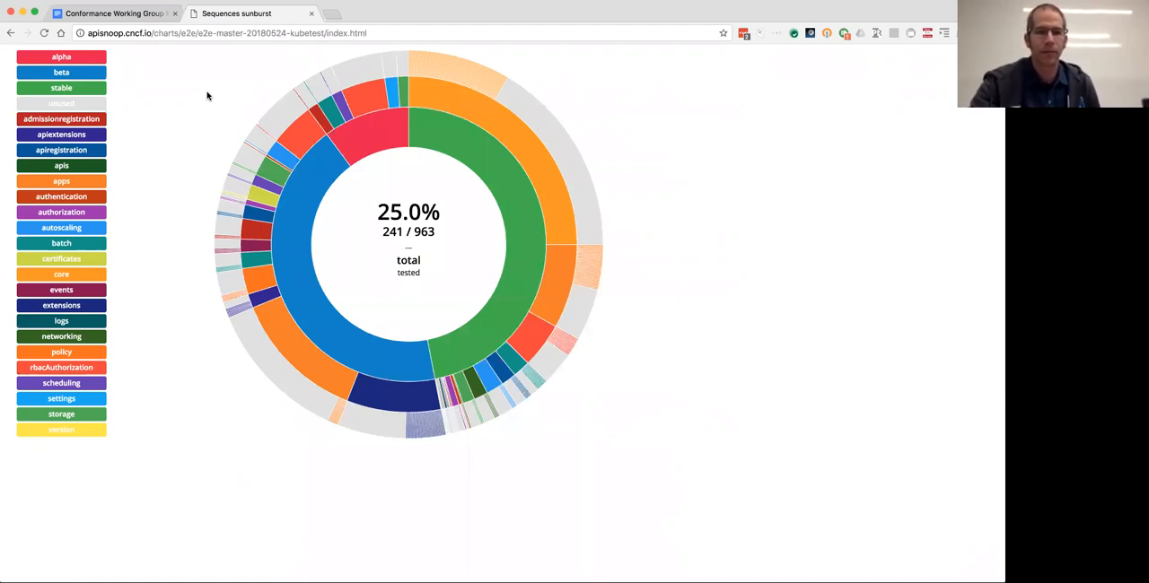
pyautogui.moveTo(186, 77)
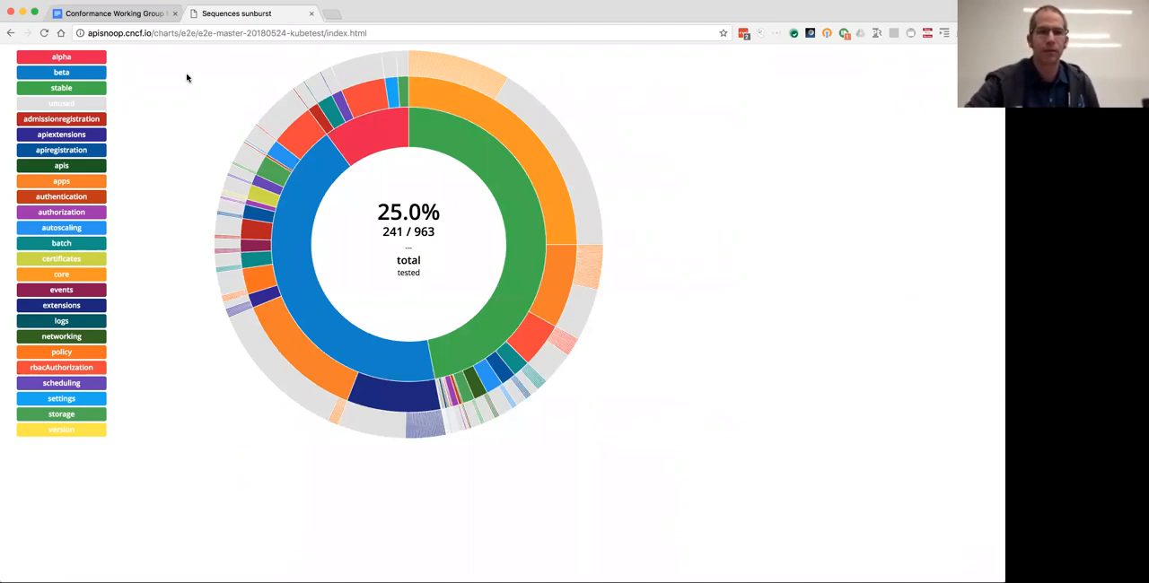
pyautogui.moveTo(160, 66)
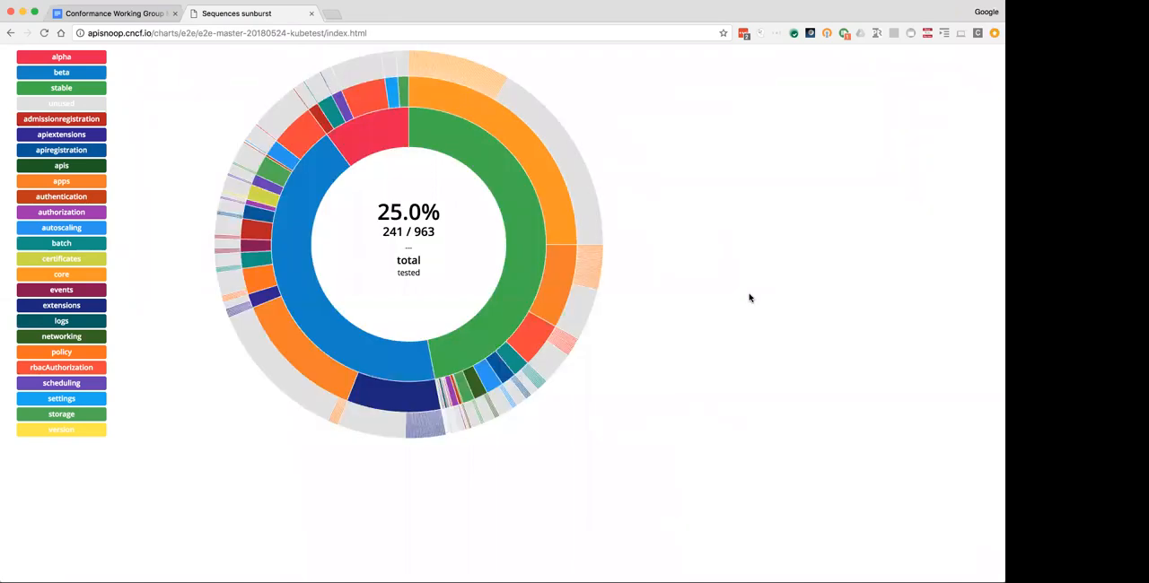
pyautogui.moveTo(785, 162)
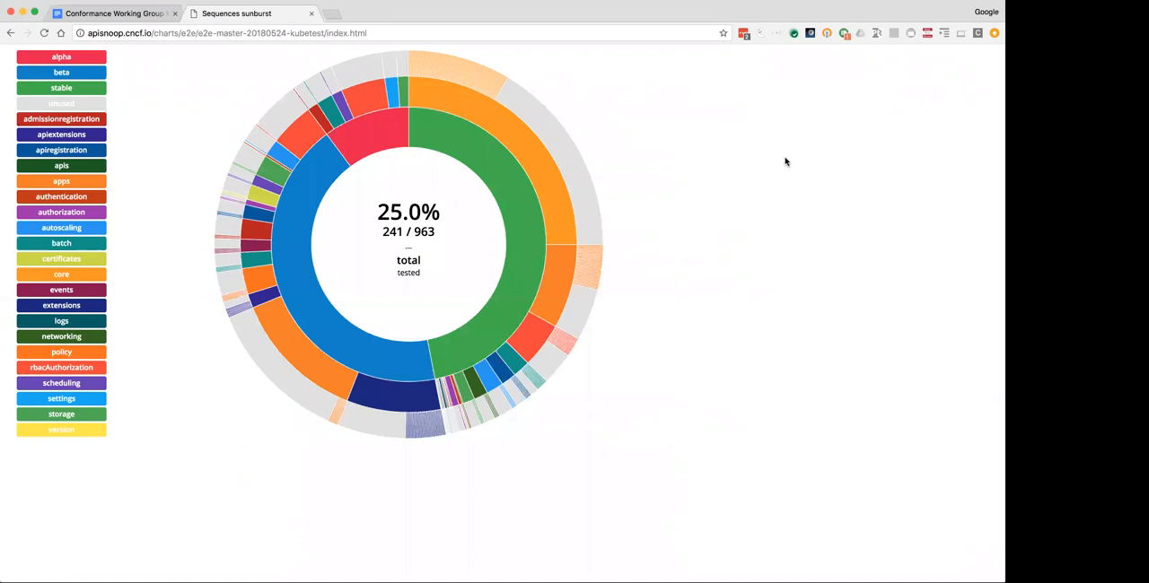
pyautogui.moveTo(709, 65)
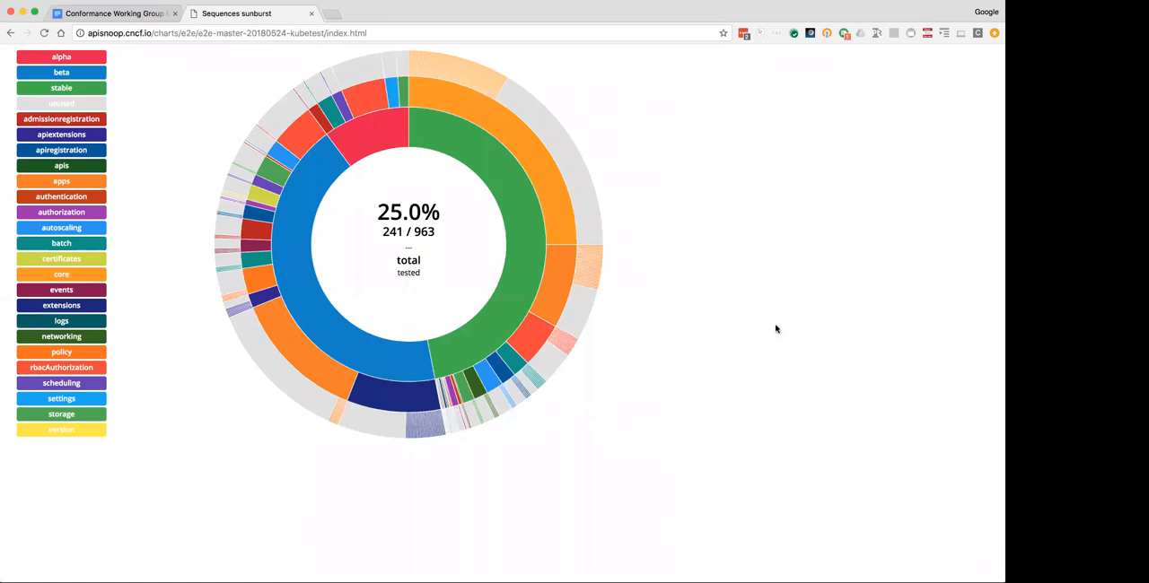
pyautogui.moveTo(718, 484)
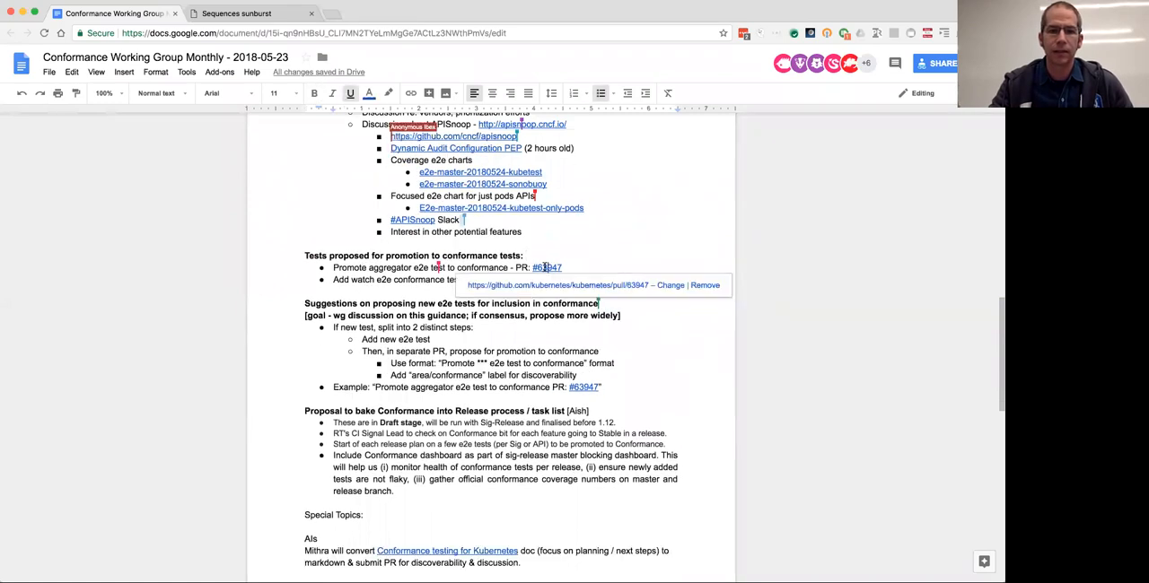
# Open pull request #63947, which promotes the aggregator e2e test to conformance
pyautogui.click(547, 268)
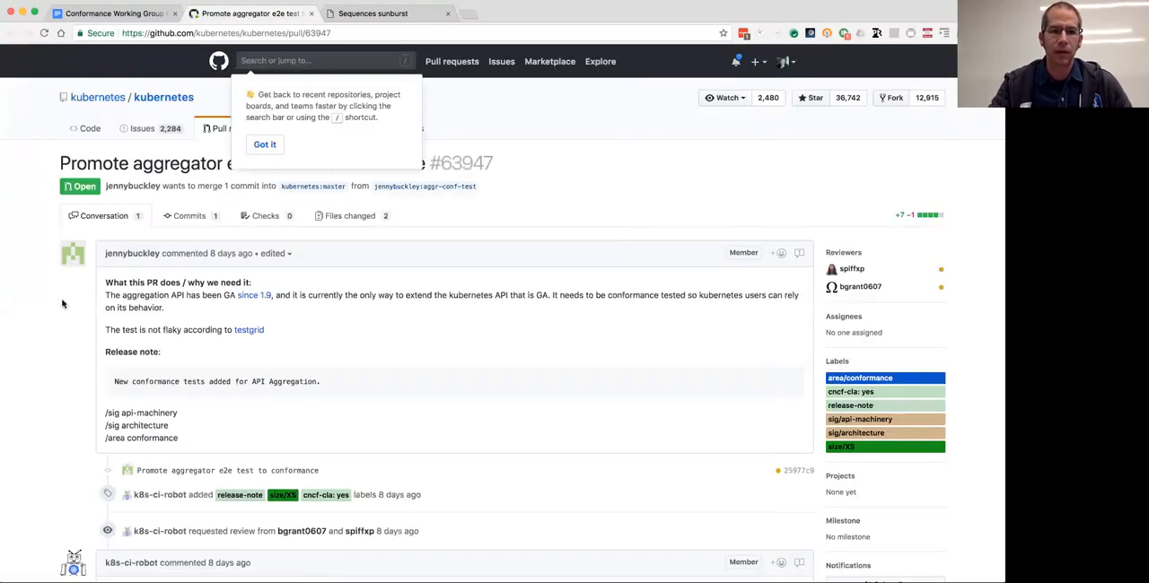
pyautogui.moveTo(52, 387)
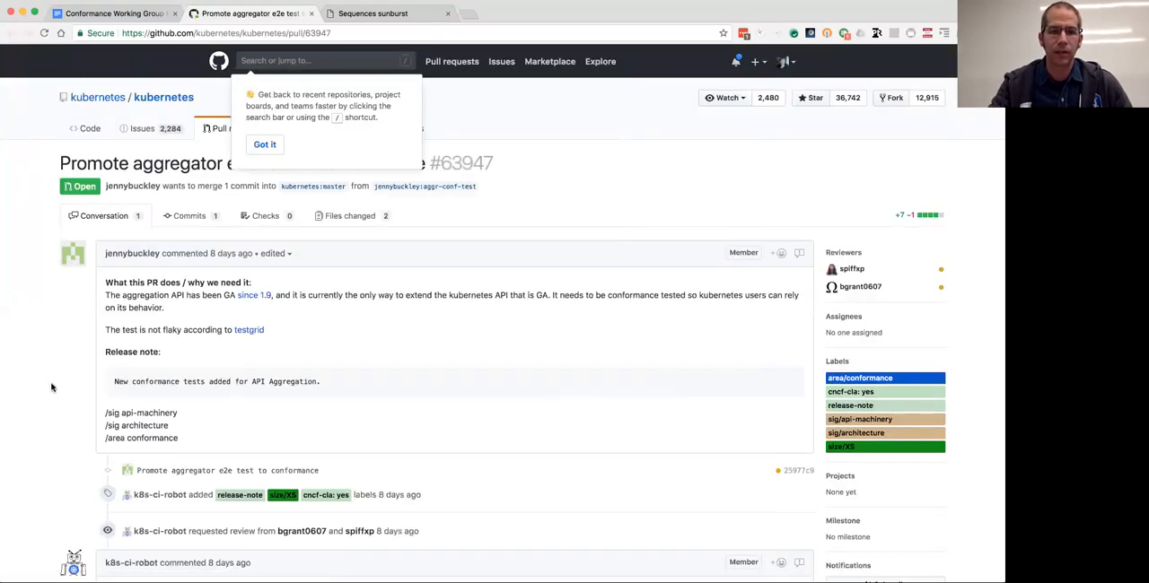
pyautogui.scroll(-3)
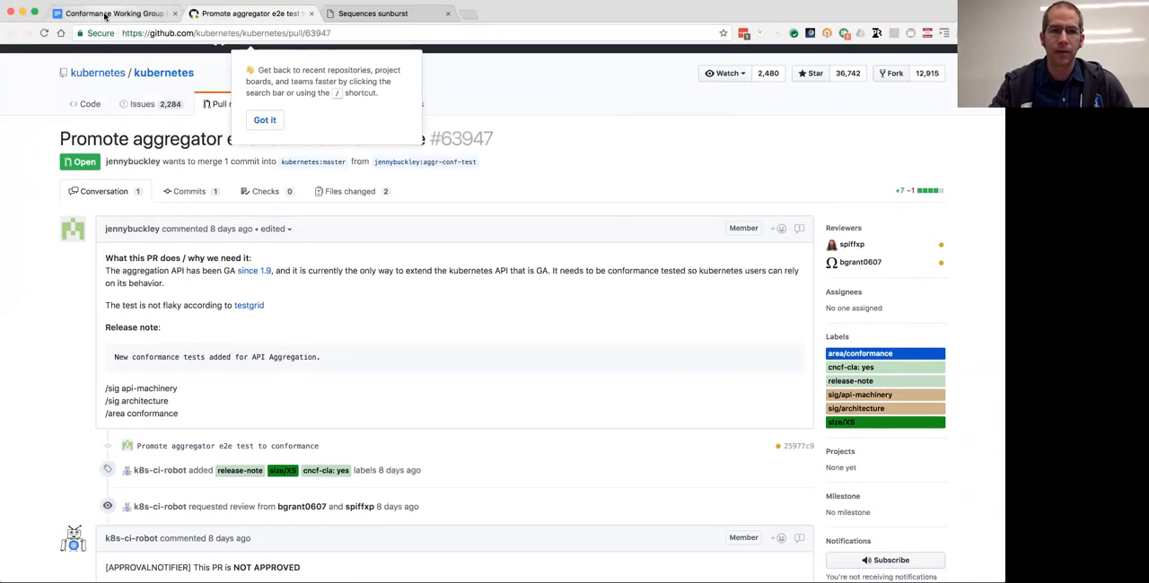
pyautogui.moveTo(112, 13)
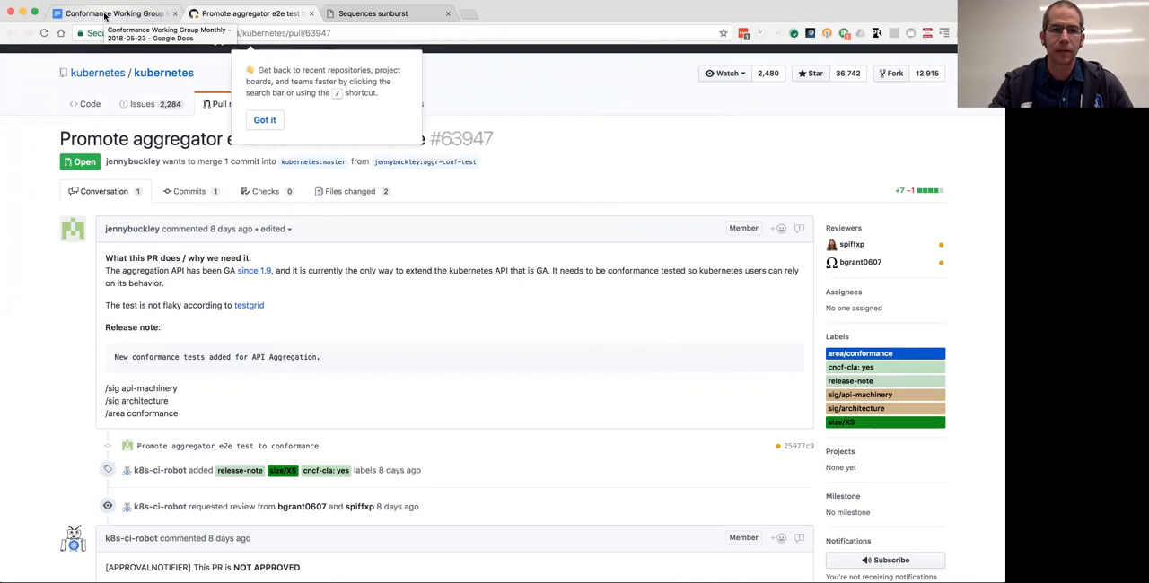
# View the watch e2e conformance test PR #61424, then return to the agenda doc
pyautogui.click(112, 12)
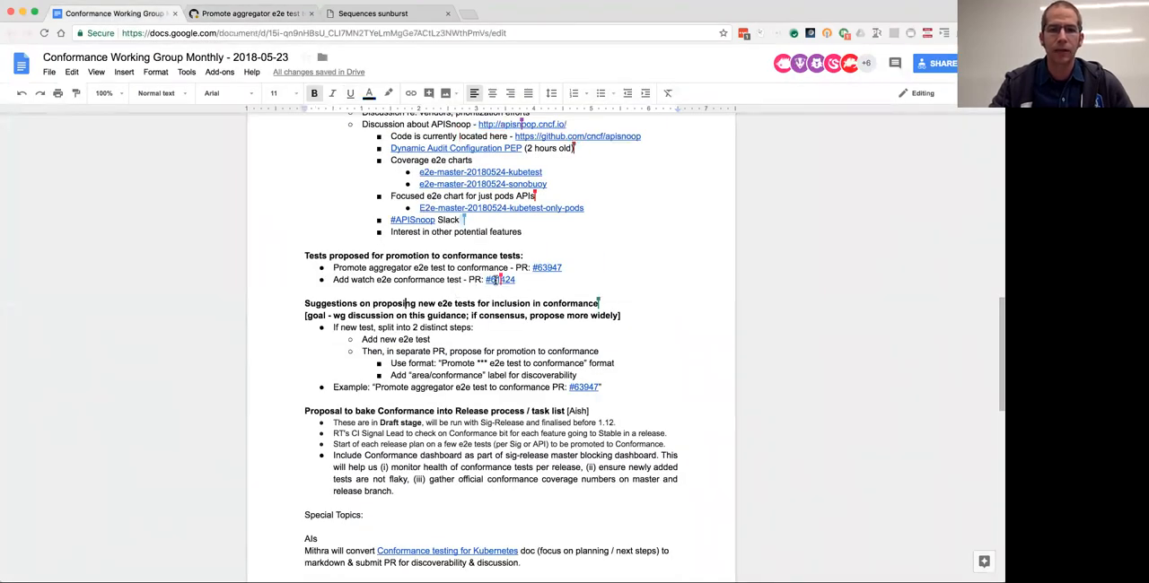
pyautogui.click(498, 280)
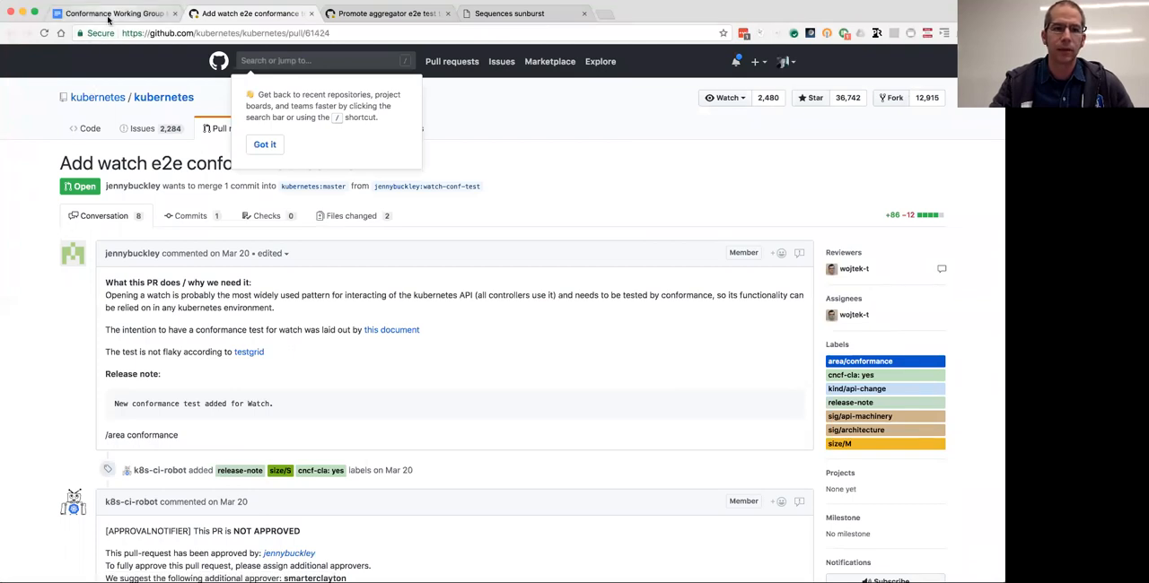
pyautogui.click(108, 14)
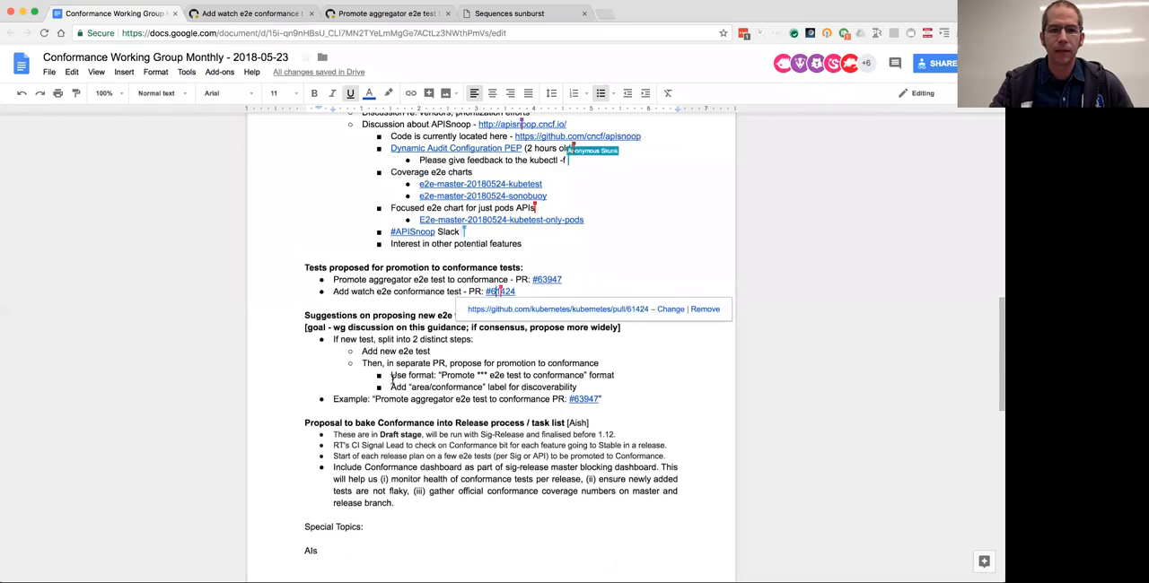
# Add a bullet saying the sonobuoy vs kubetest coverage difference has to do with the --provider flag
pyautogui.write('approach used by sonobouy')
pyautogui.write('Until this pep is available, od')
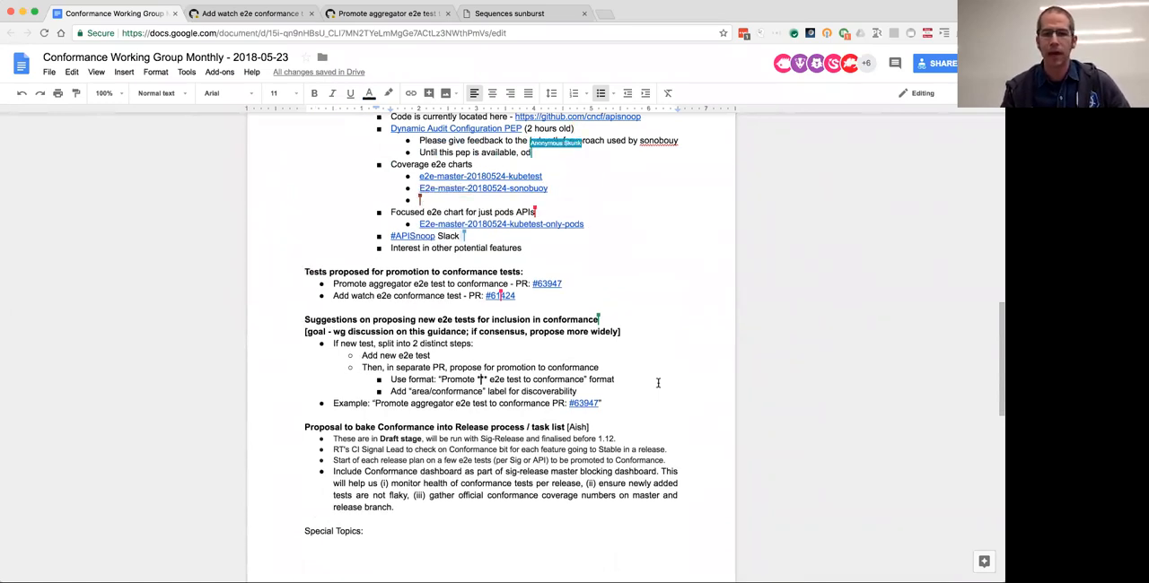
pyautogui.write('Different')
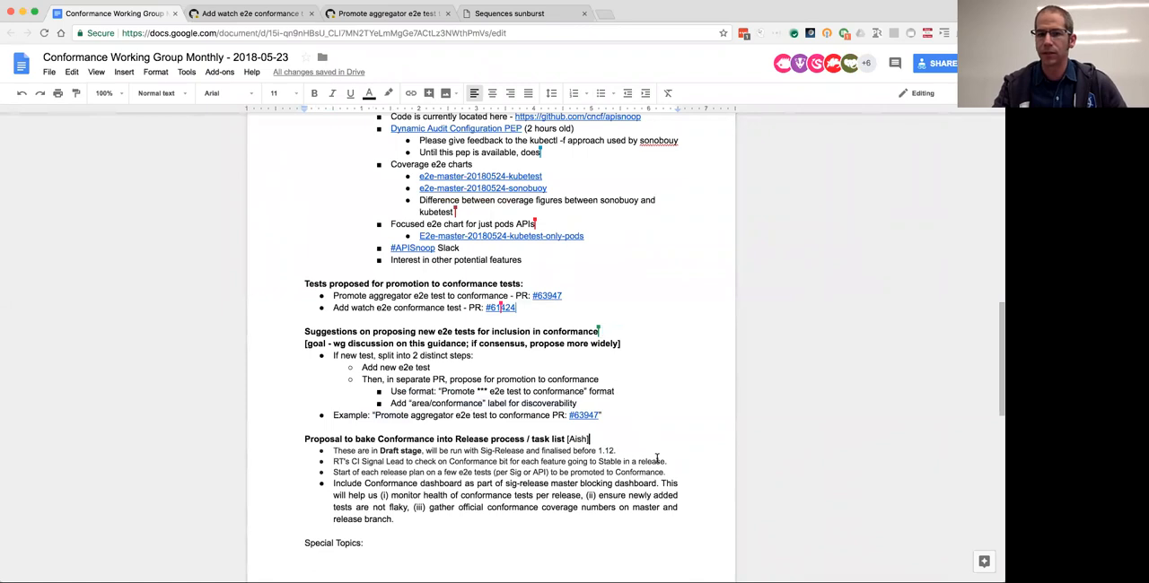
pyautogui.write('has to do with')
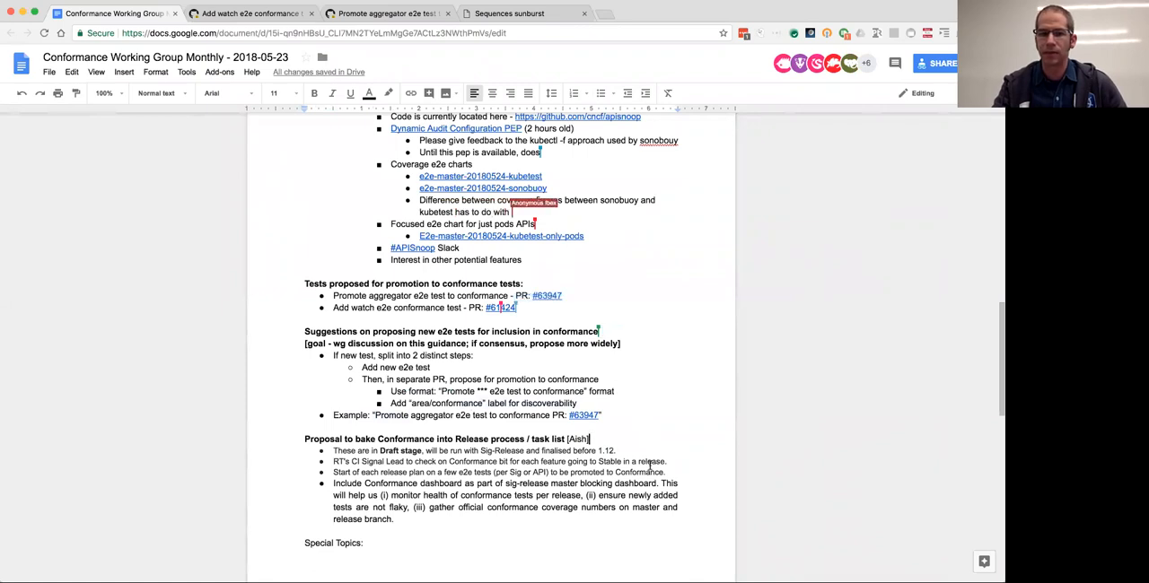
pyautogui.write('--provider')
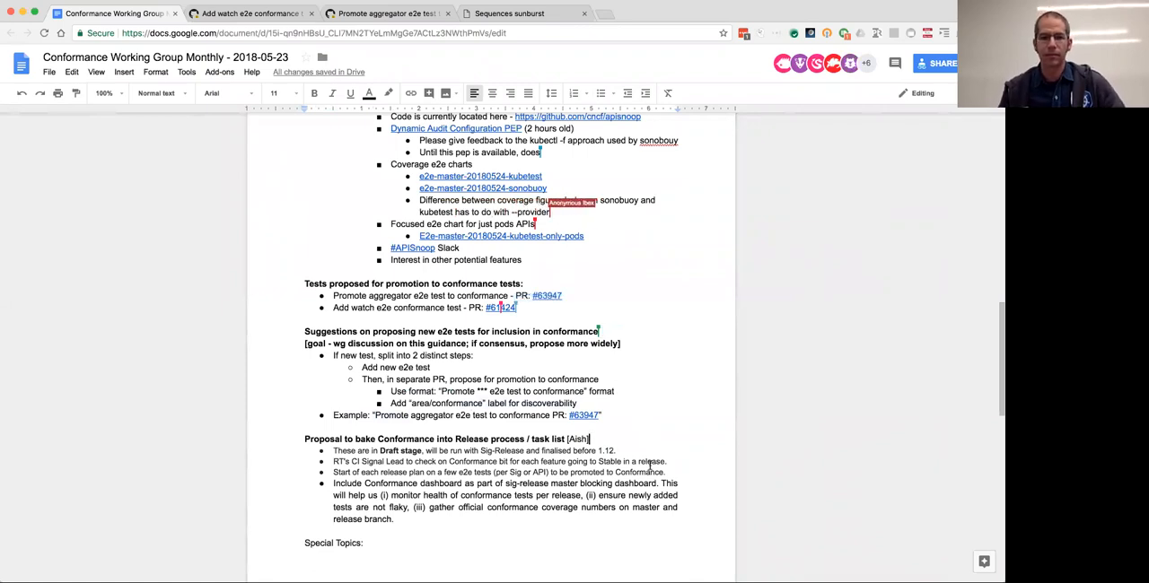
pyautogui.write('flag. Kubetest has default set to GCE, sonobuoy')
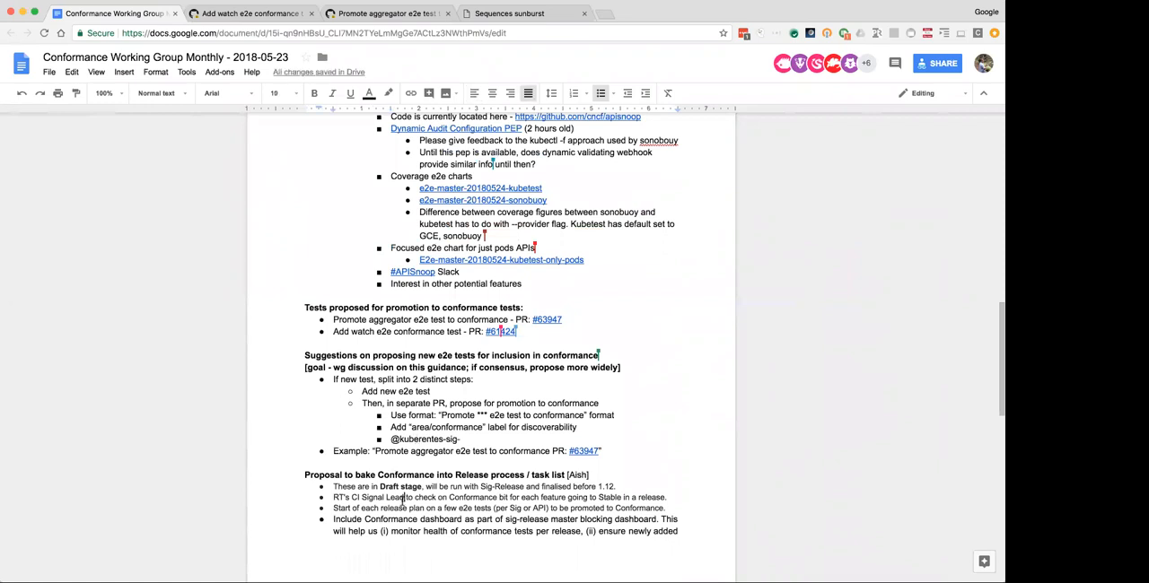
pyautogui.scroll(-3)
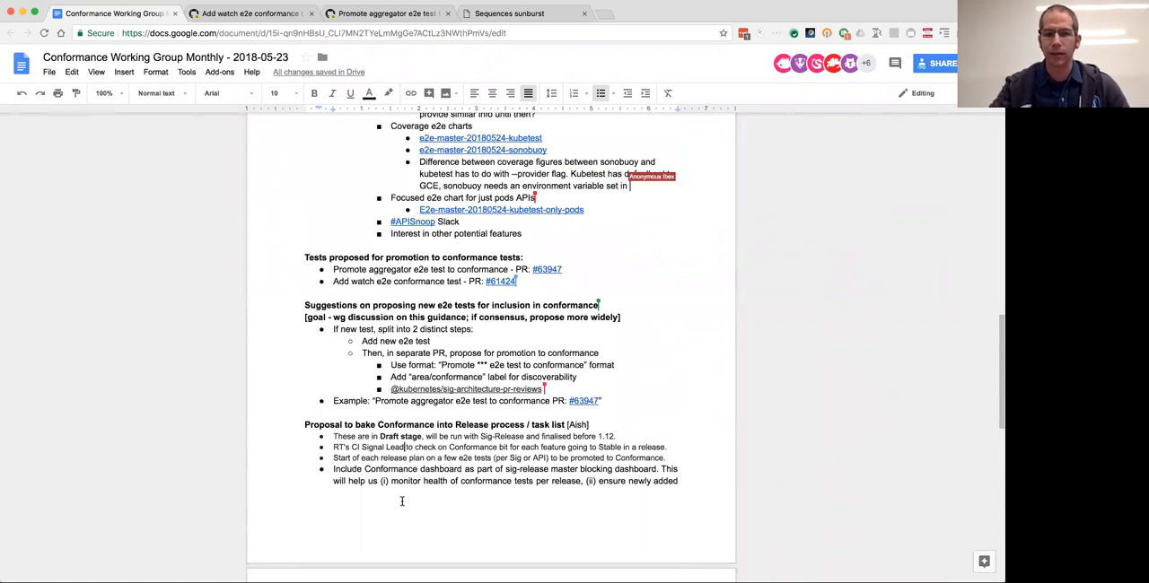
pyautogui.write('YAML -')
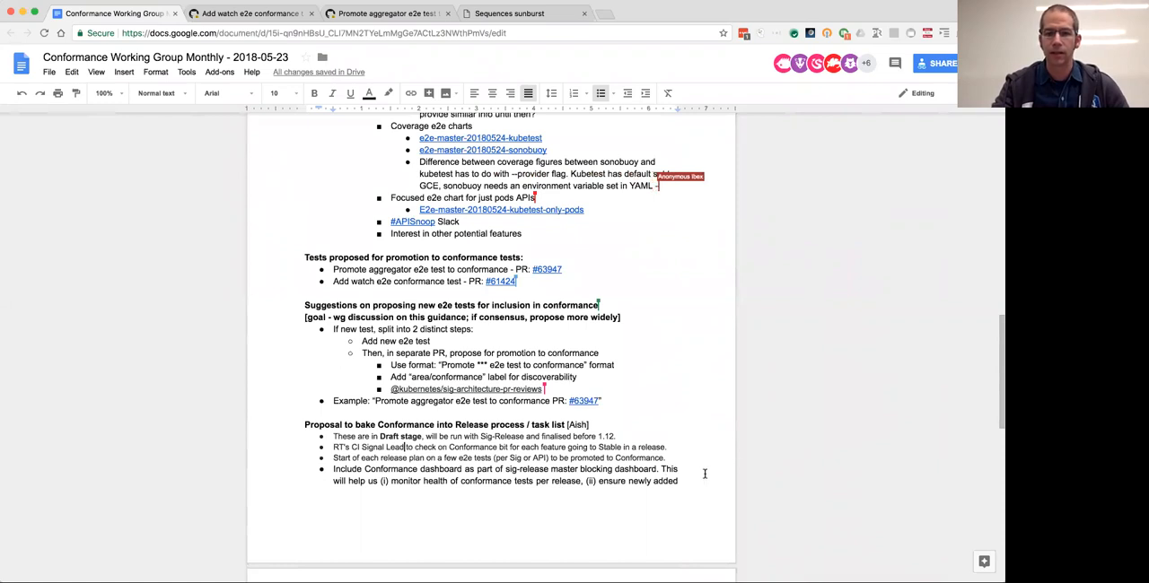
pyautogui.scroll(-3)
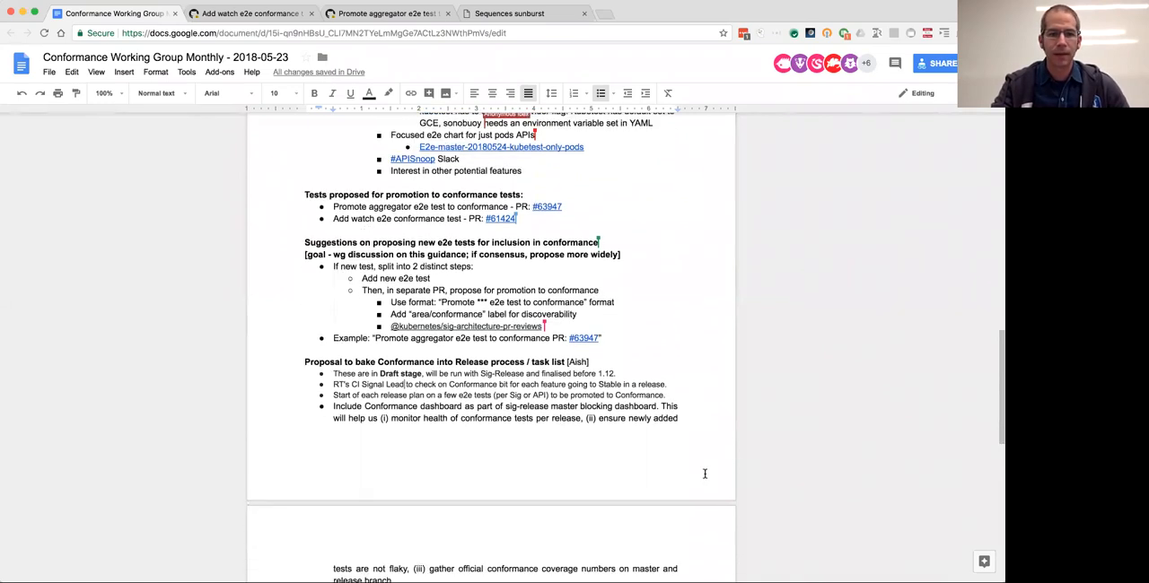
pyautogui.scroll(-3)
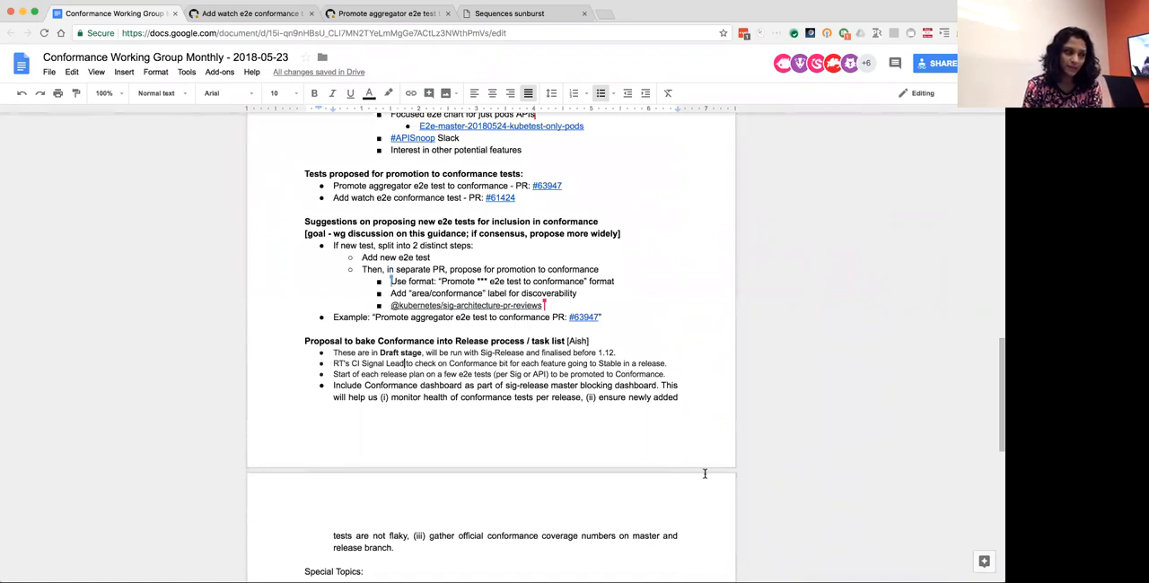
pyautogui.scroll(-3)
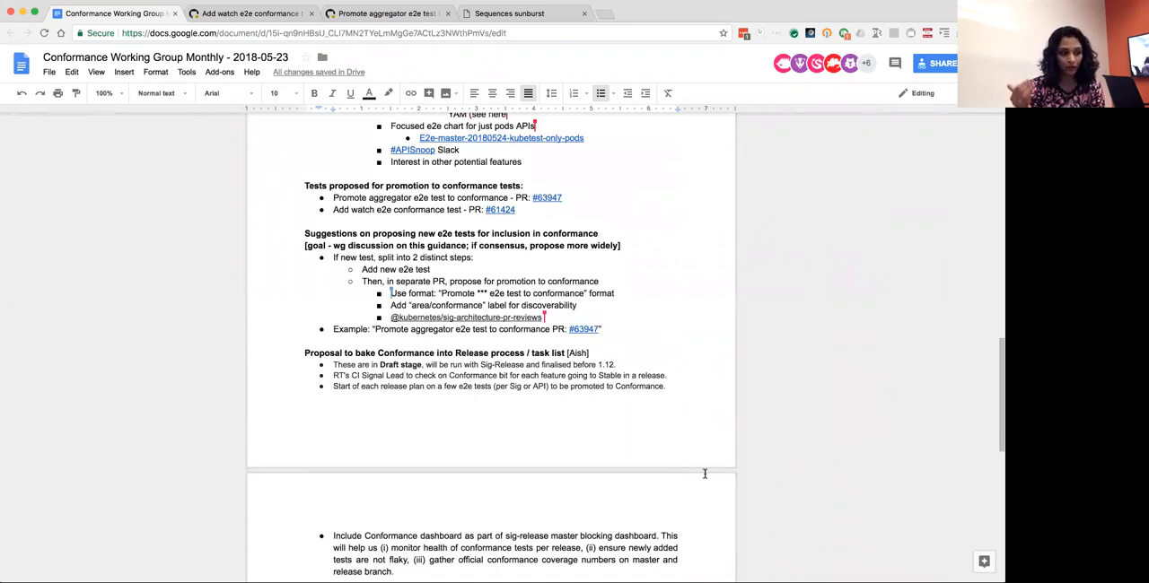
pyautogui.click(403, 375)
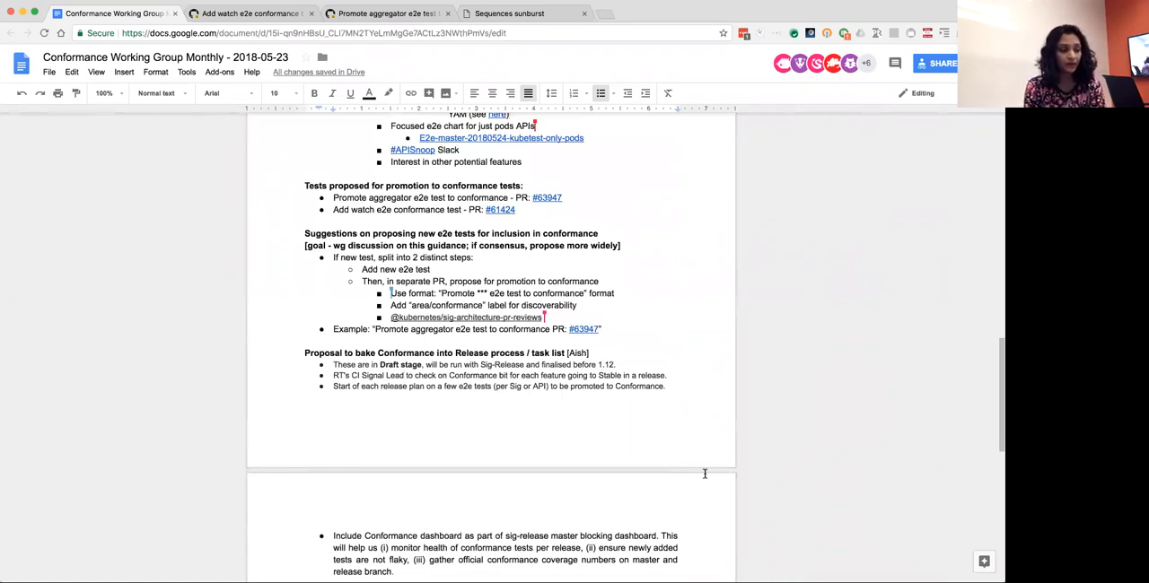
pyautogui.click(598, 233)
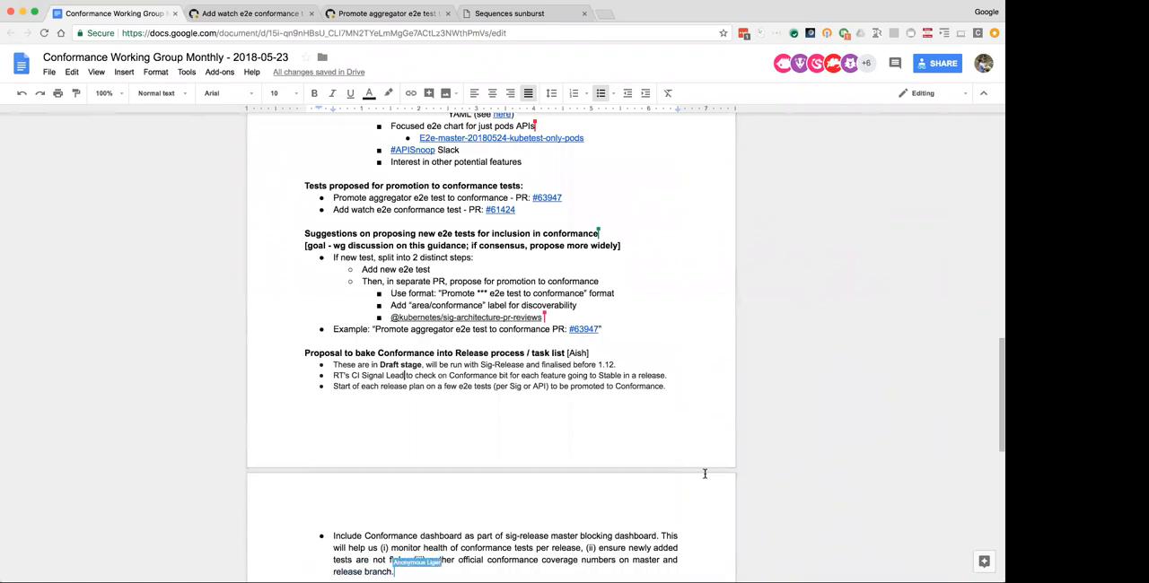
# Append '- Have more than 1 provider results in the dashboard (which ones?)' to the dashboard bullet
pyautogui.write('- Have more than 1')
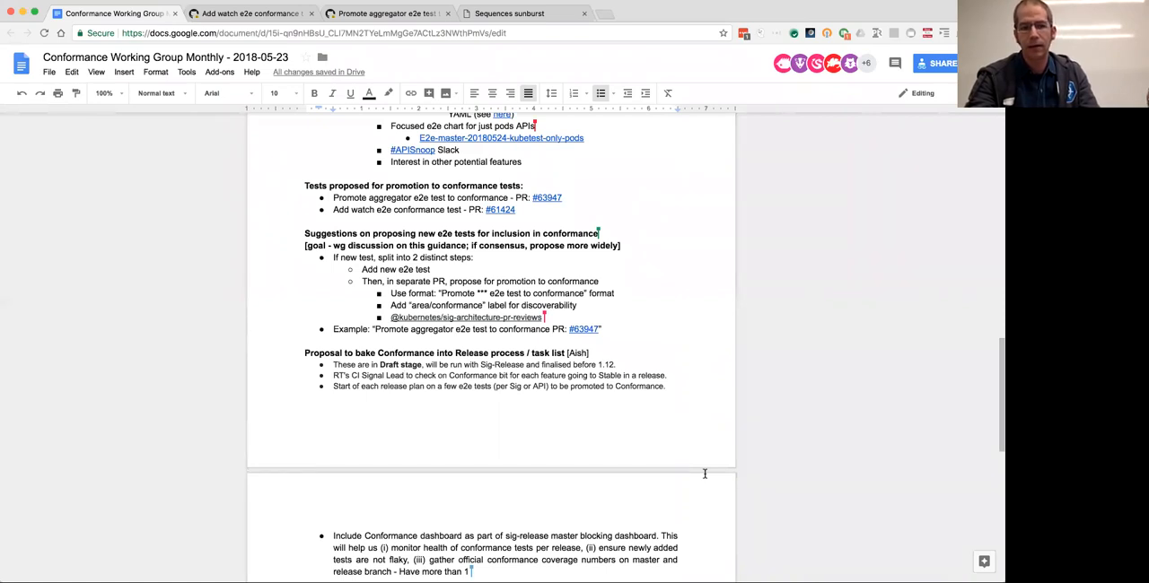
pyautogui.write('provider results in the')
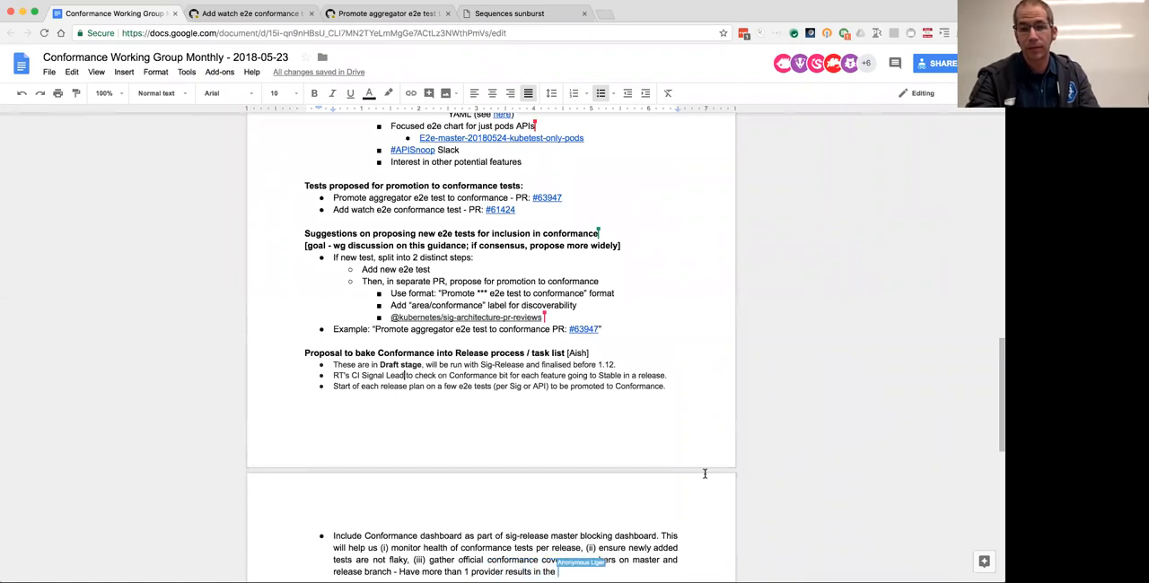
pyautogui.write('dashbia')
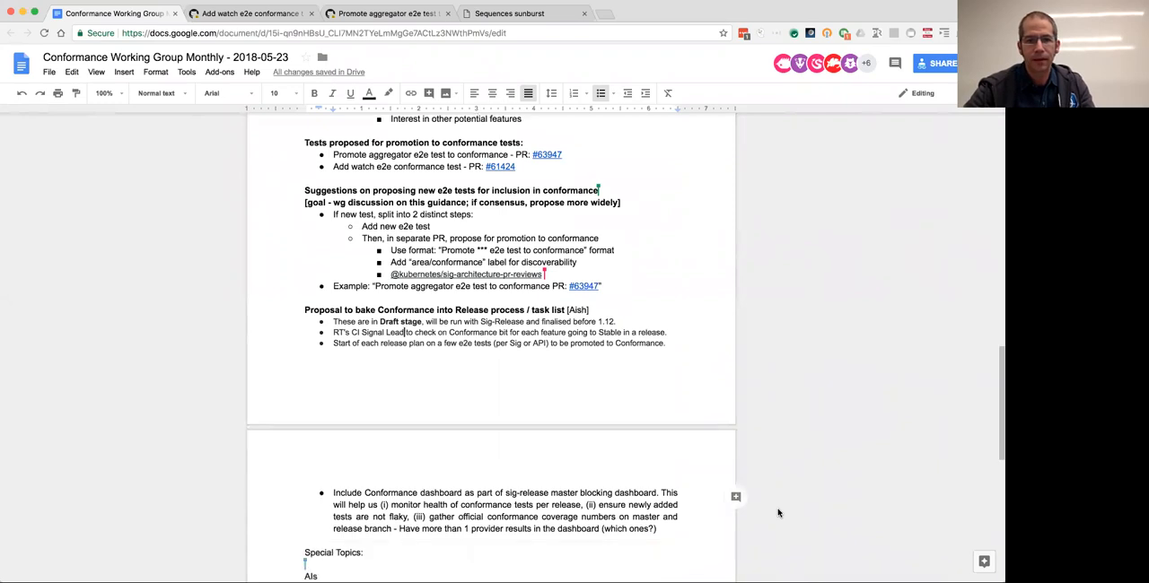
# Start a 'Special Topics' section below the dashboard bullet
pyautogui.scroll(-3)
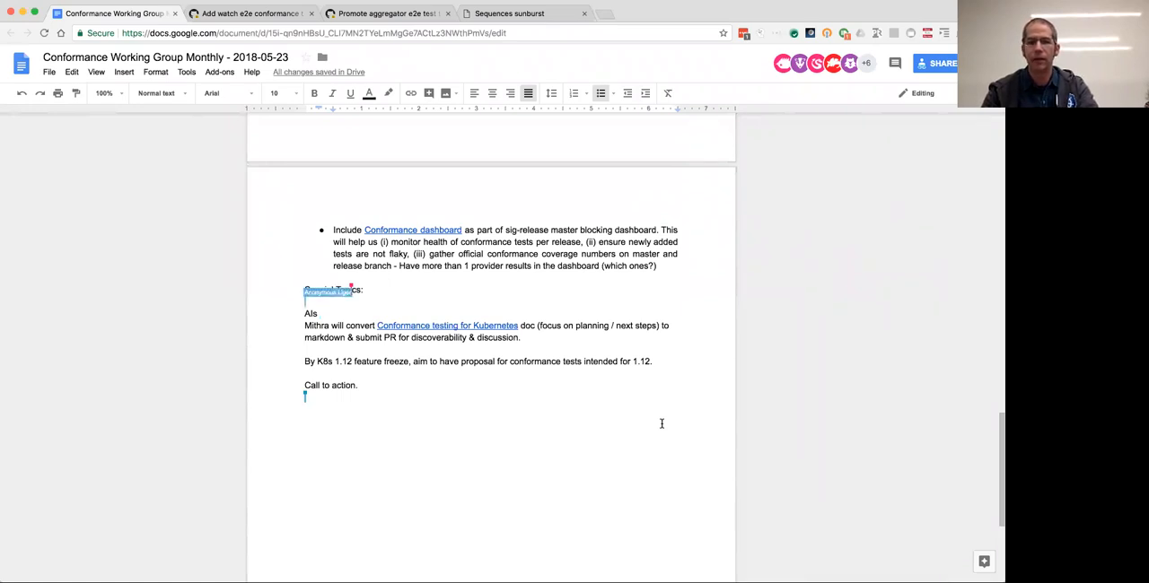
pyautogui.write('Special Topics')
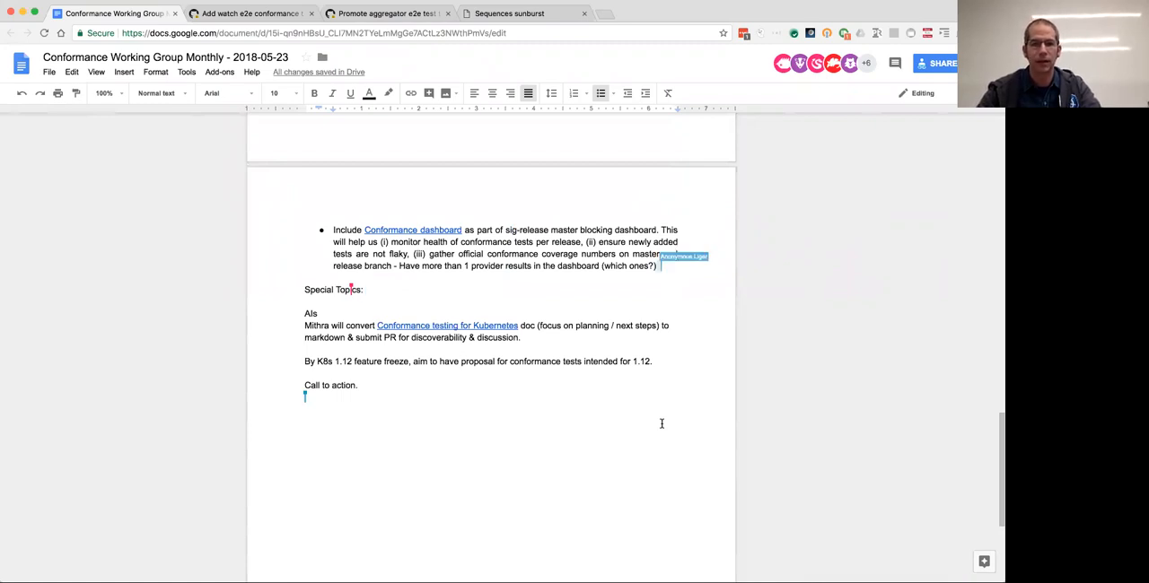
# Begin a new sentence 'If you are' after '(which ones?)' in the dashboard bullet
pyautogui.write('If')
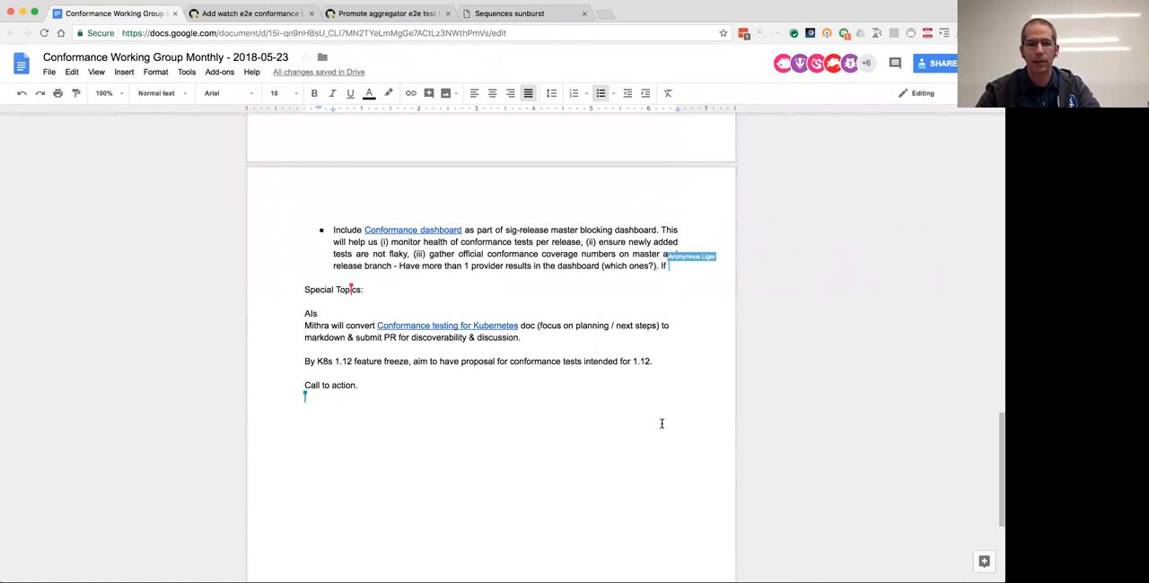
pyautogui.write('you are inte')
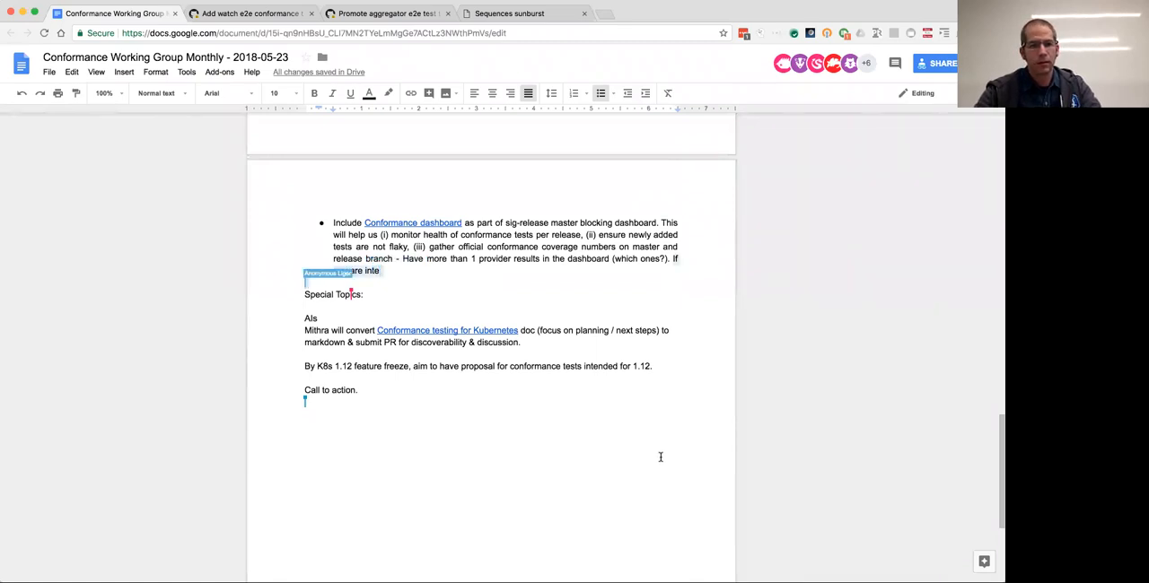
pyautogui.scroll(-3)
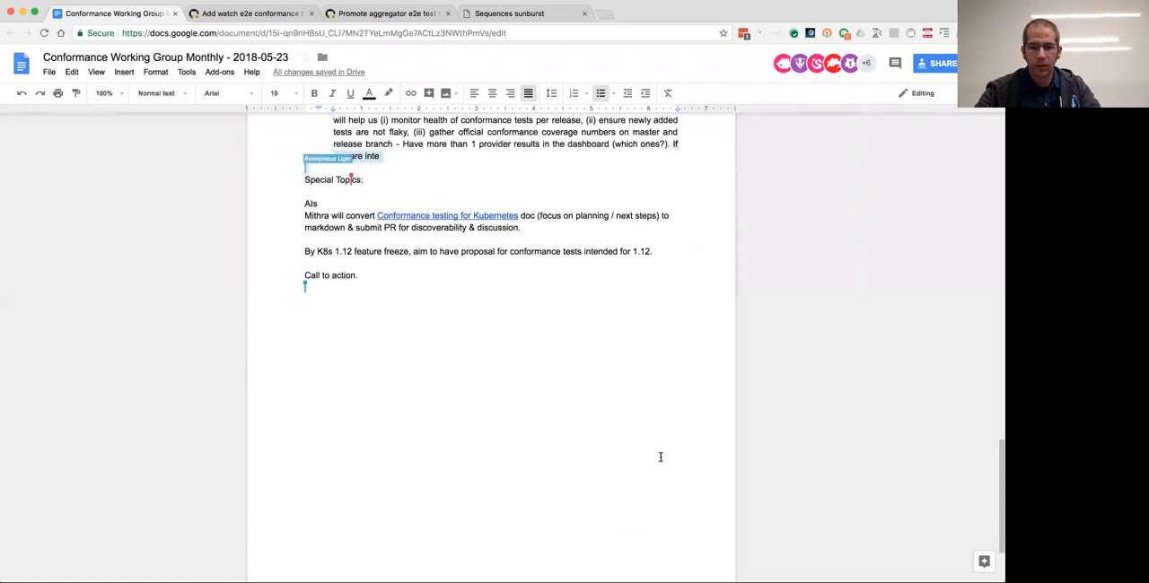
pyautogui.scroll(-3)
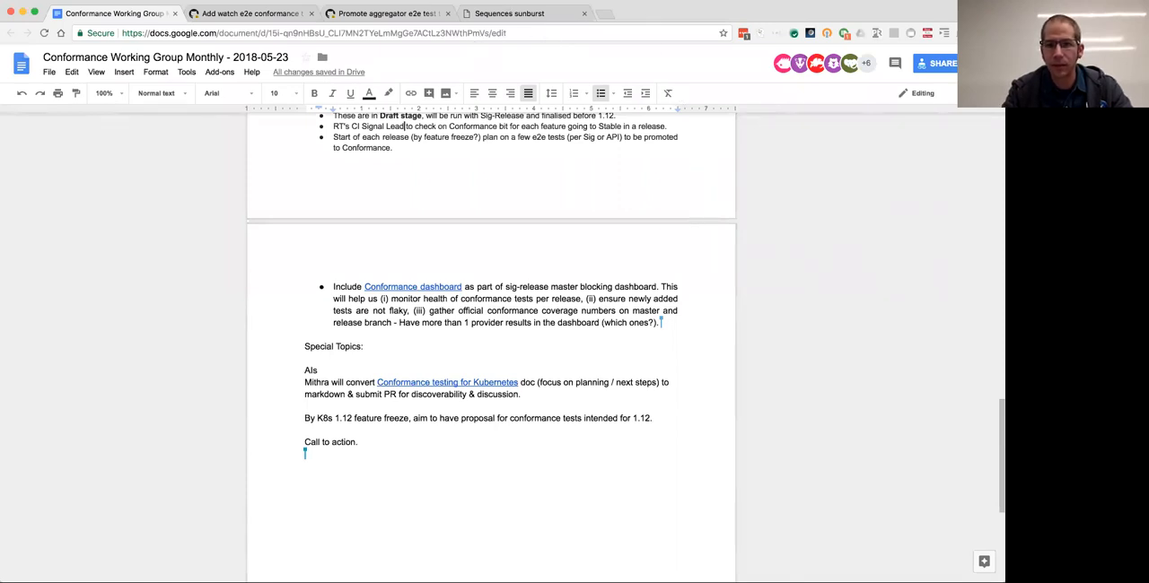
pyautogui.moveTo(709, 92)
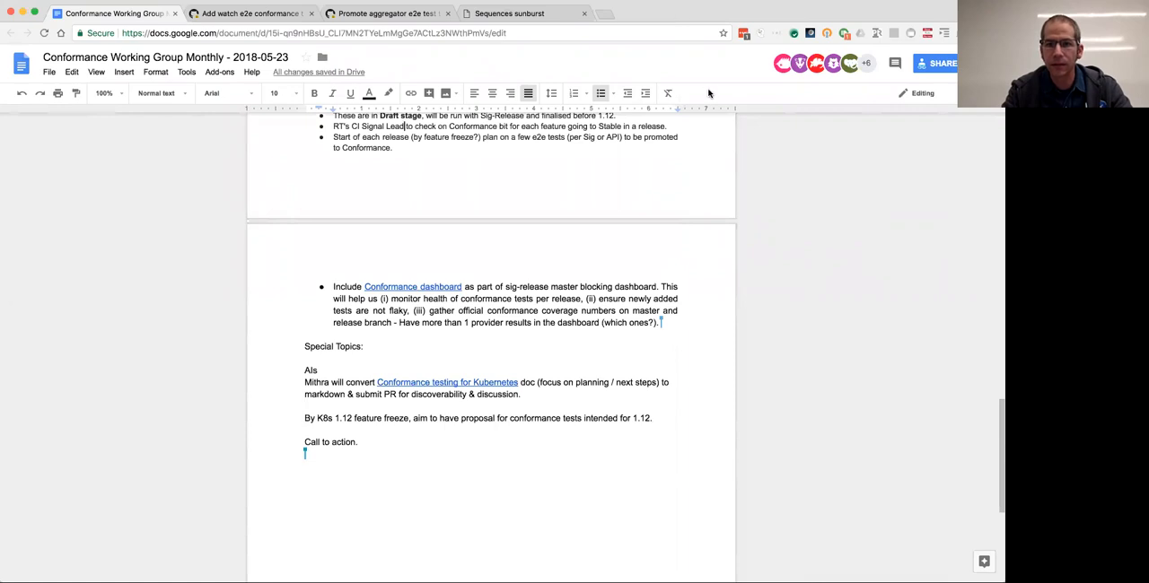